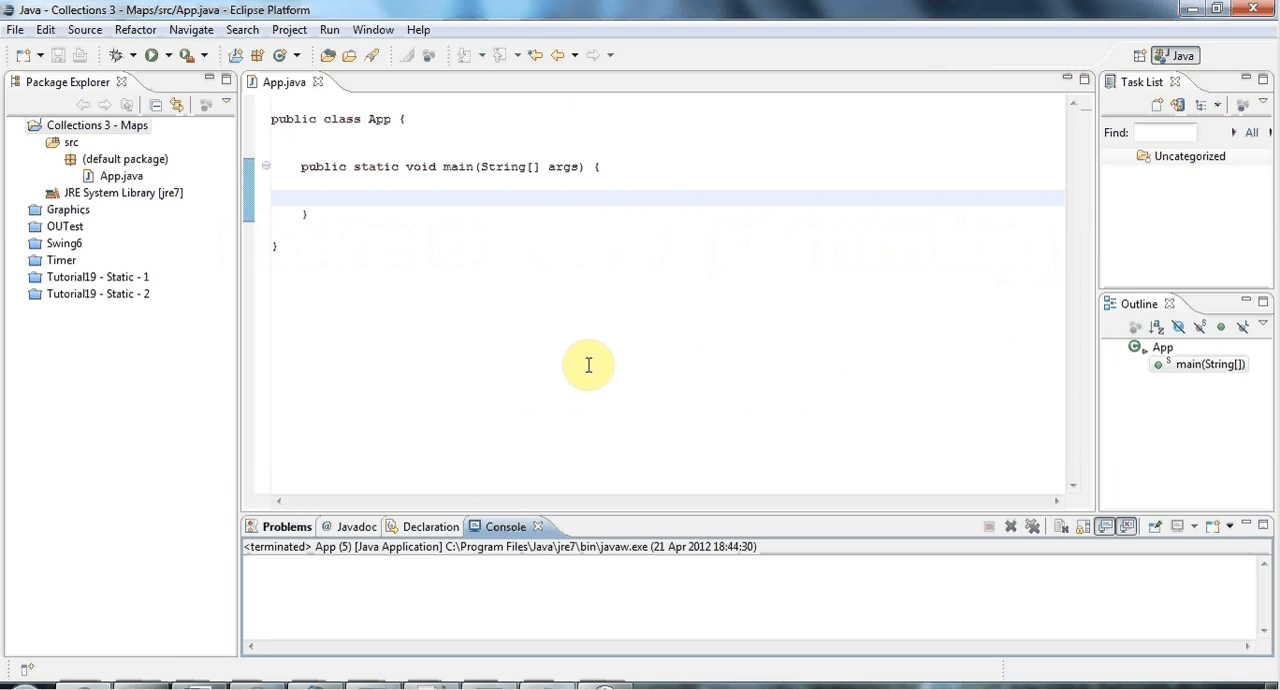
mouse_move(382, 150)
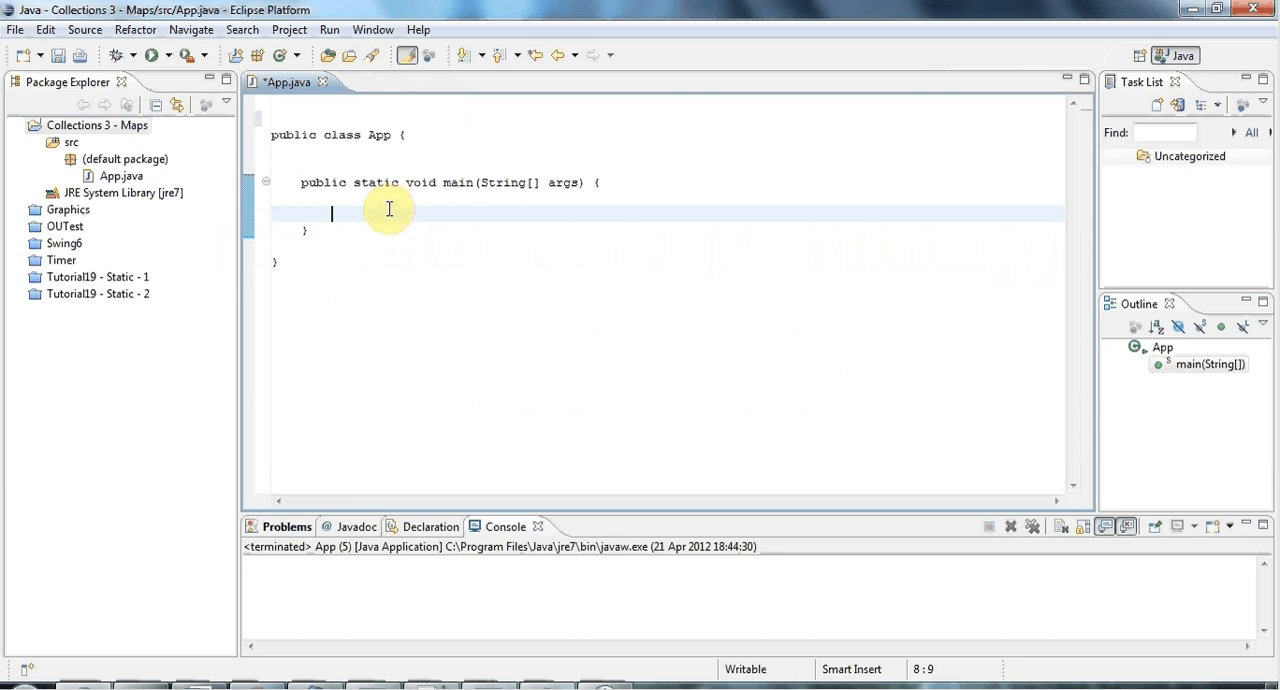
Declare an unparameterized HashMap named map in main and import java.util.HashMap.
text(Hash)
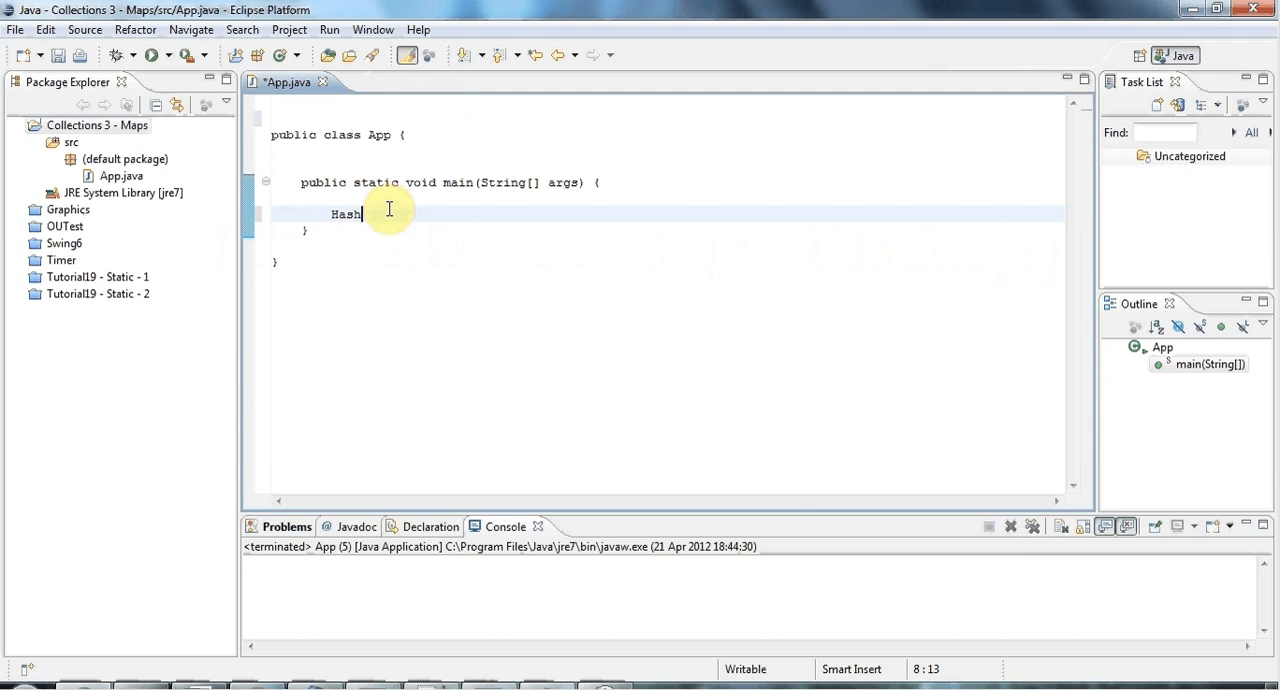
text(Map map)
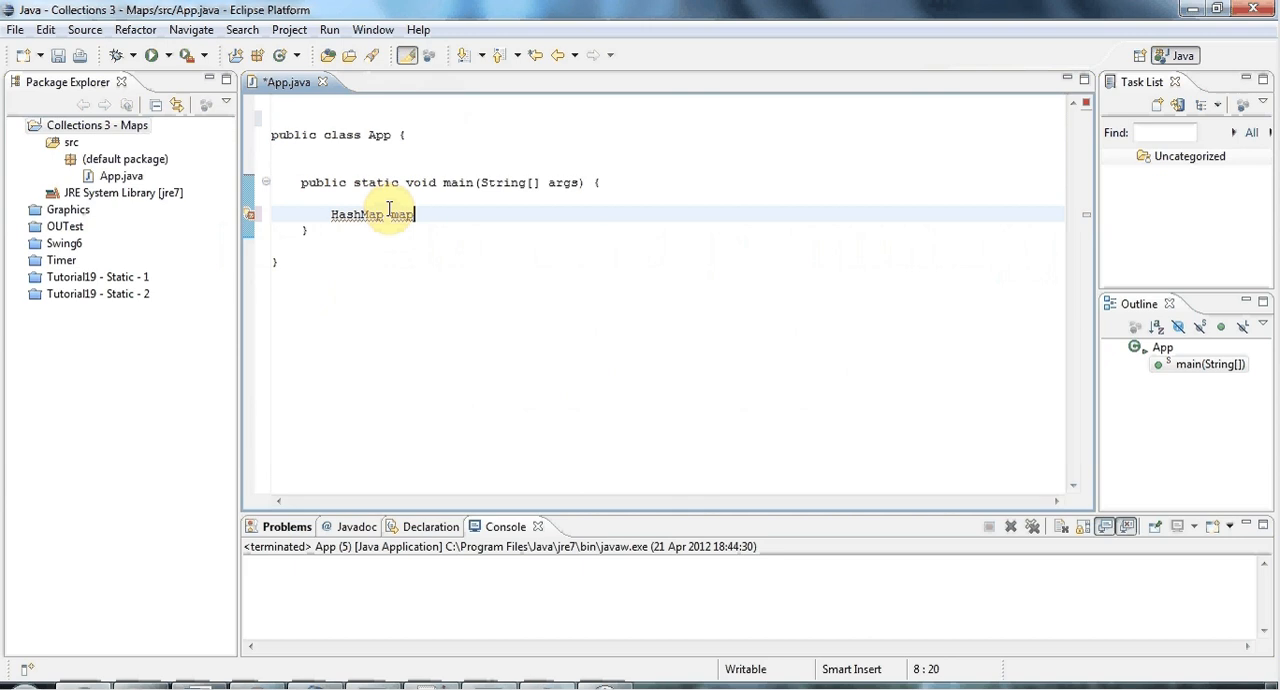
text(= new HashMap();)
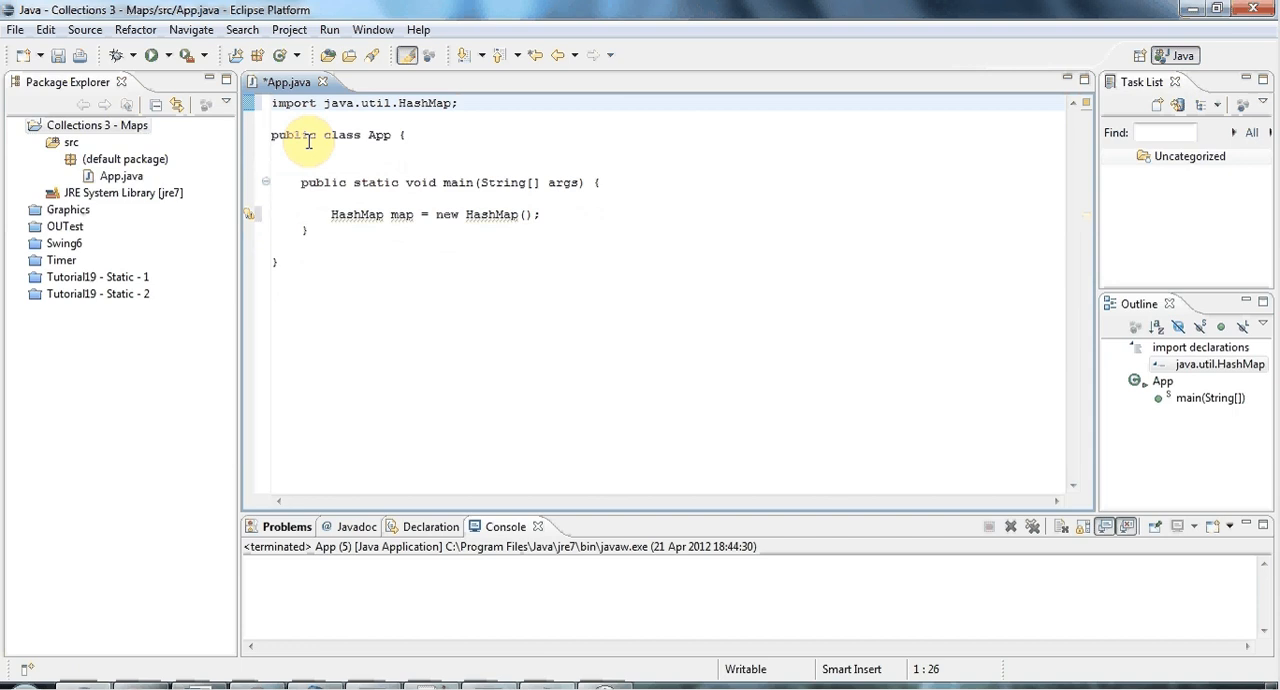
double_click(357, 214)
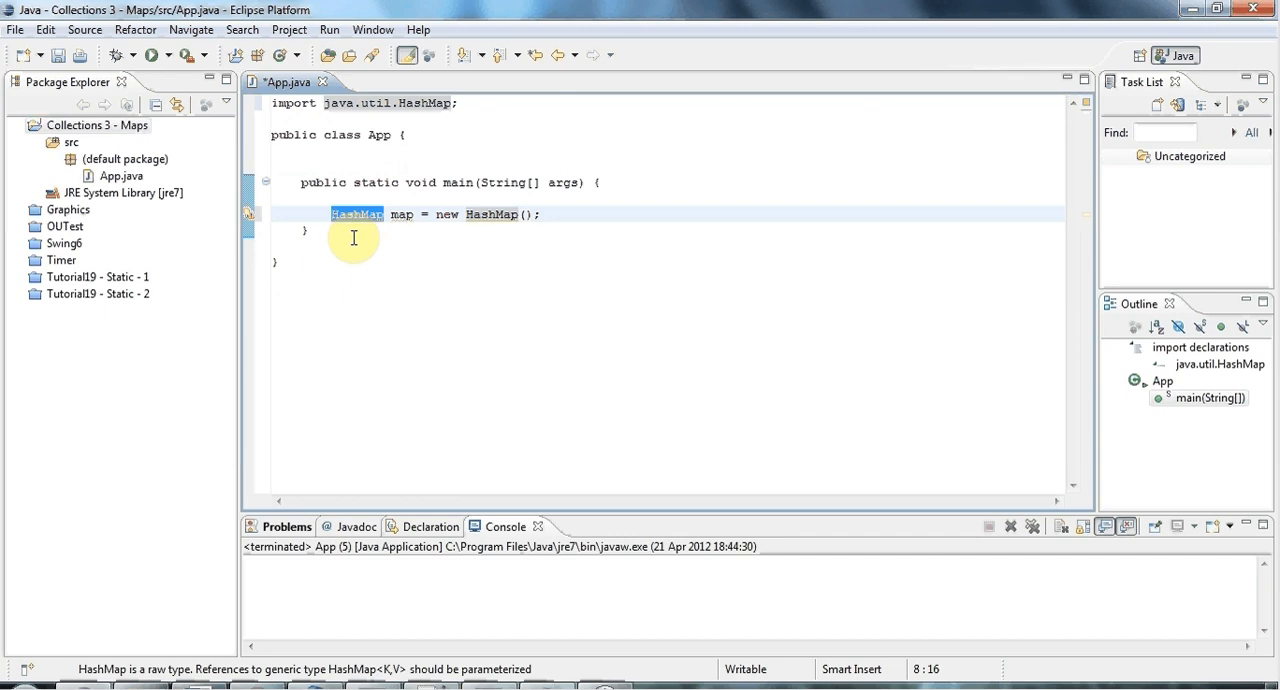
mouse_move(408, 211)
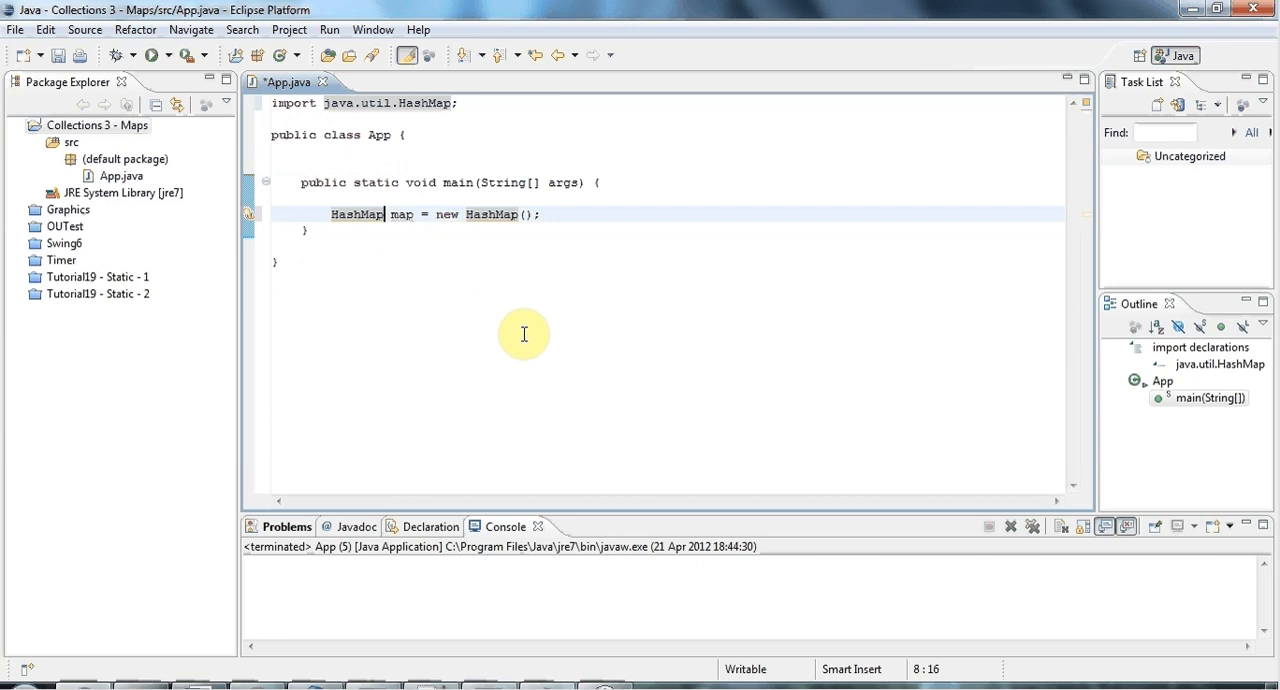
Change the map declaration to HashMap<Integer, String> on both sides.
text(<>)
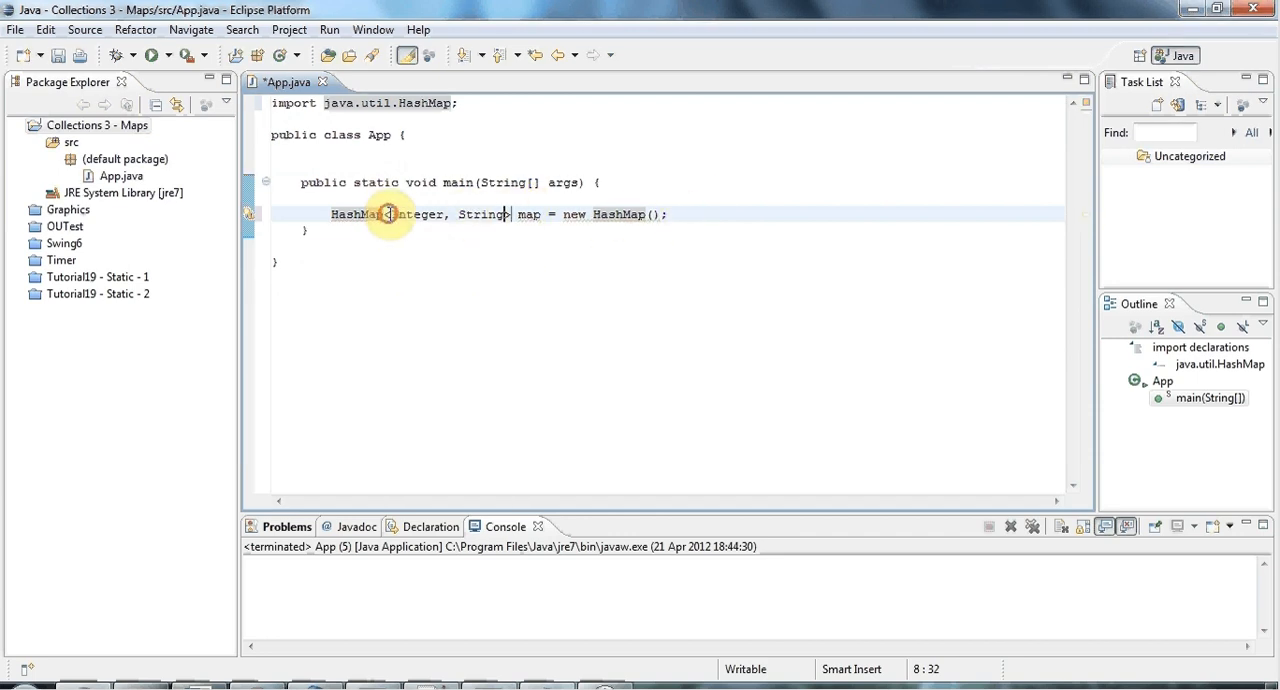
drag(391, 214, 505, 214)
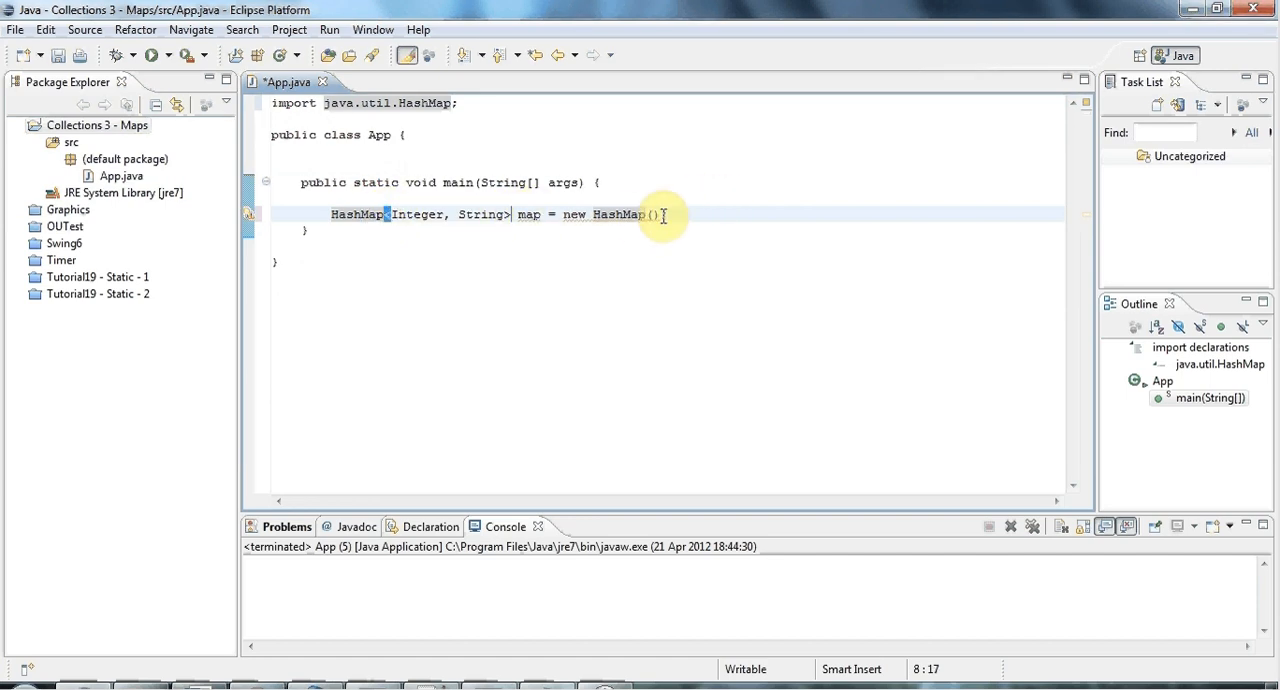
mouse_move(648, 214)
text(<Integer, S)
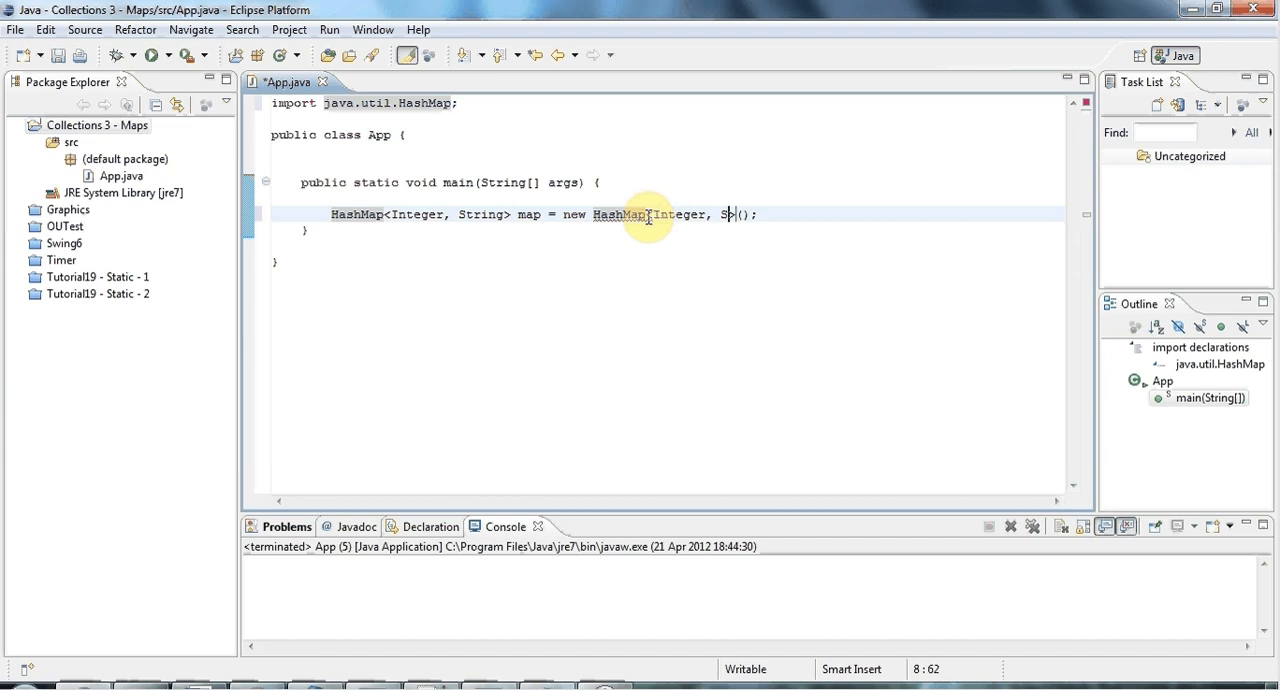
text(tring>)
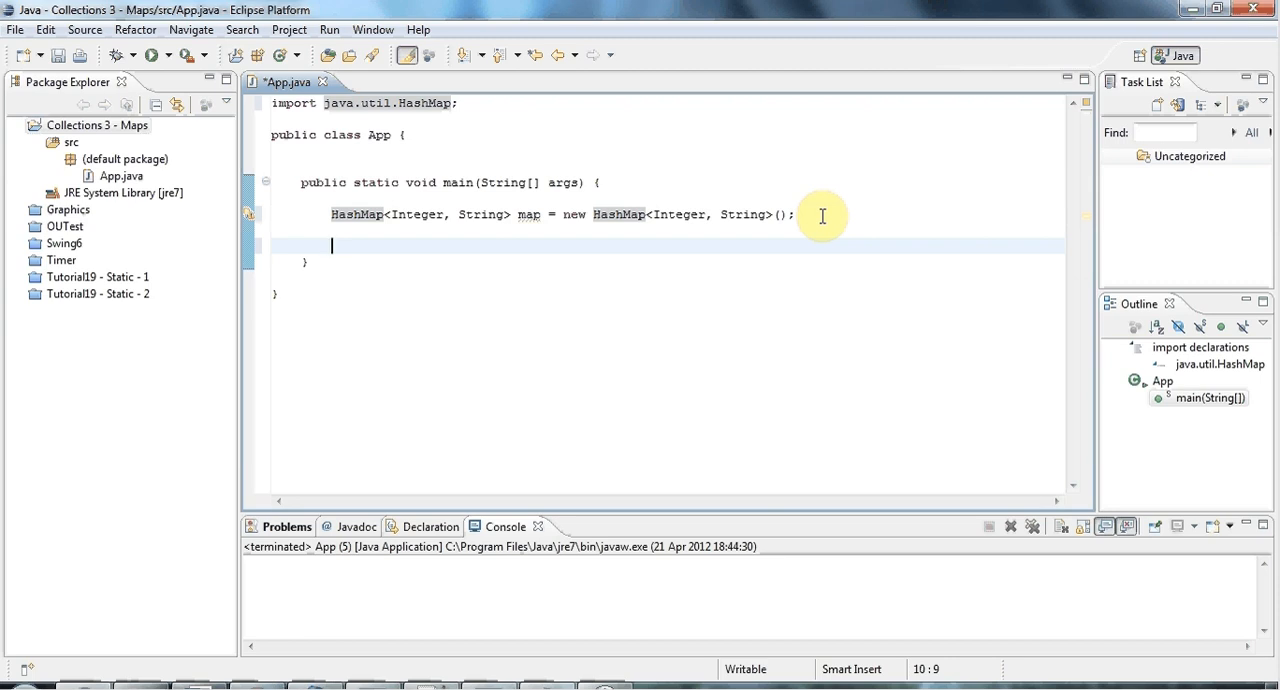
Add the first entry with map.put(5, "Five");.
text(map.put(arg0, arg1)
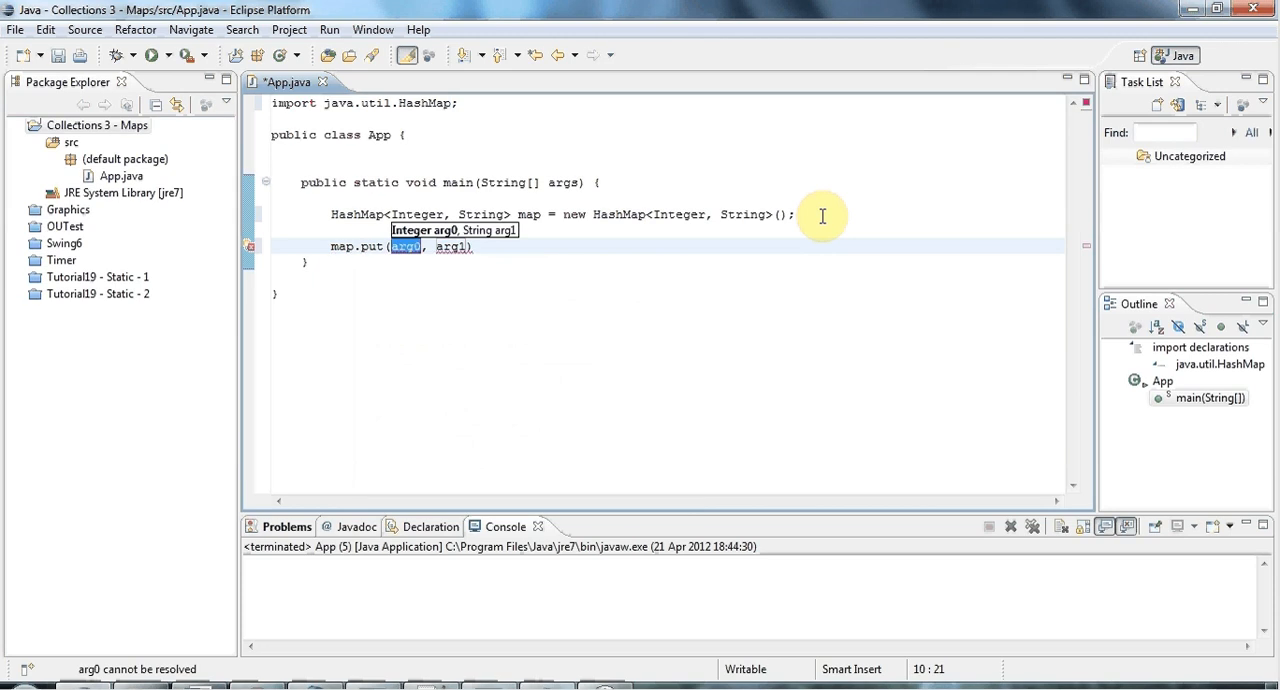
text(5)
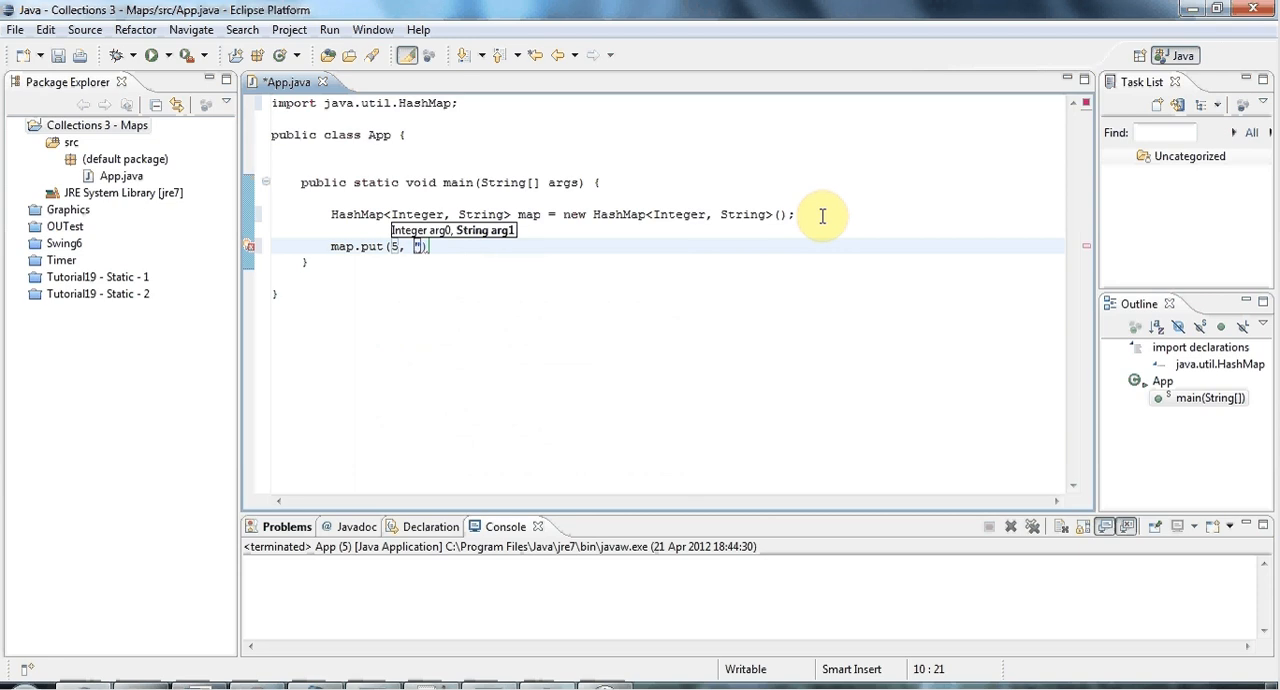
text(")
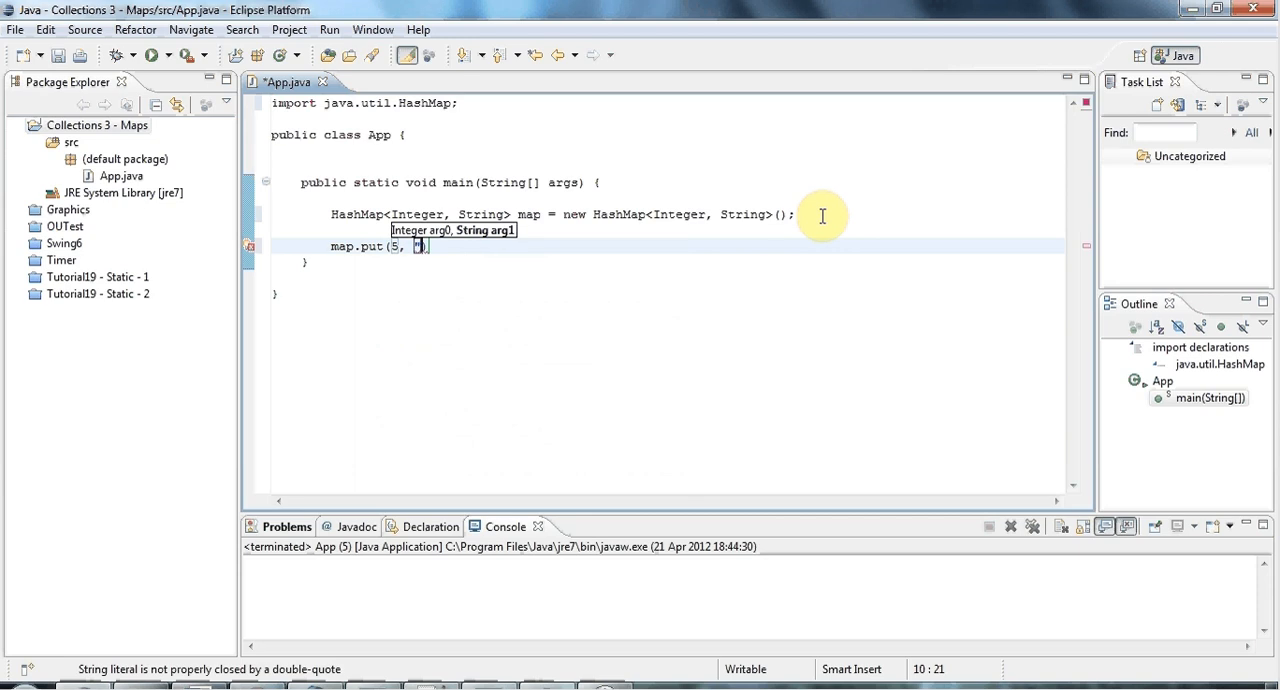
text(Five)
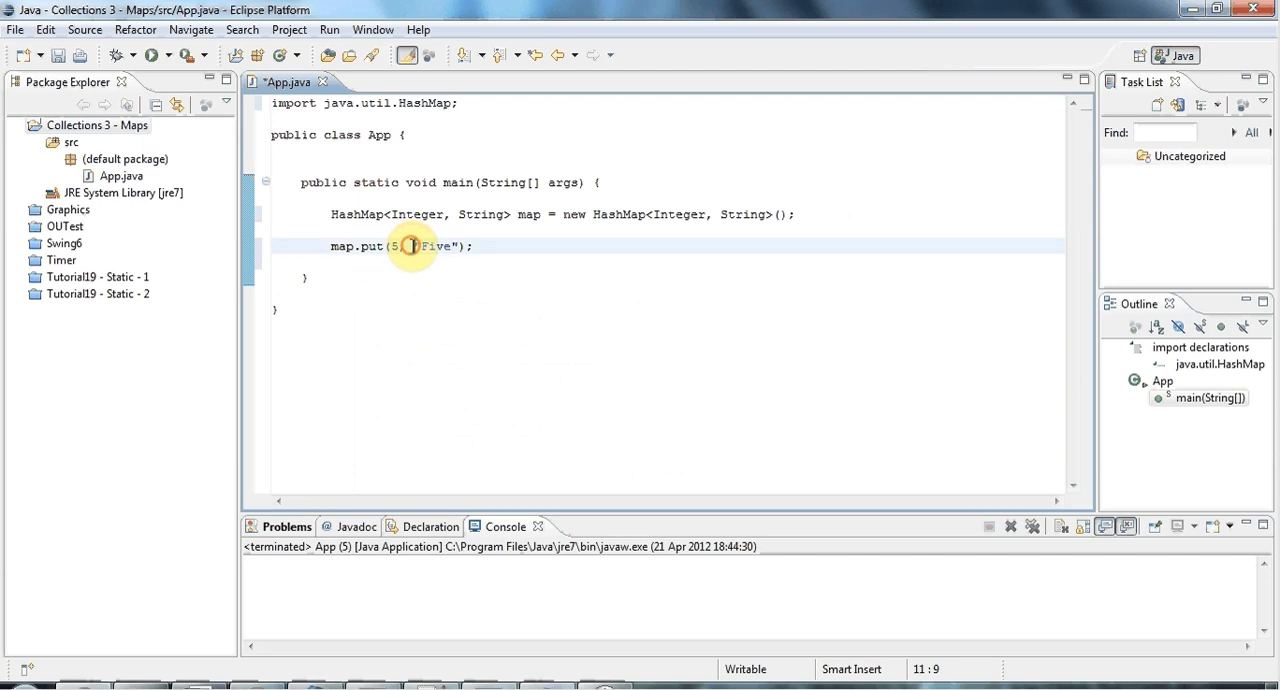
Duplicate the put line and edit the copies to 8 Eight, 6 Six, 4 Four, 2 Two.
double_click(438, 246)
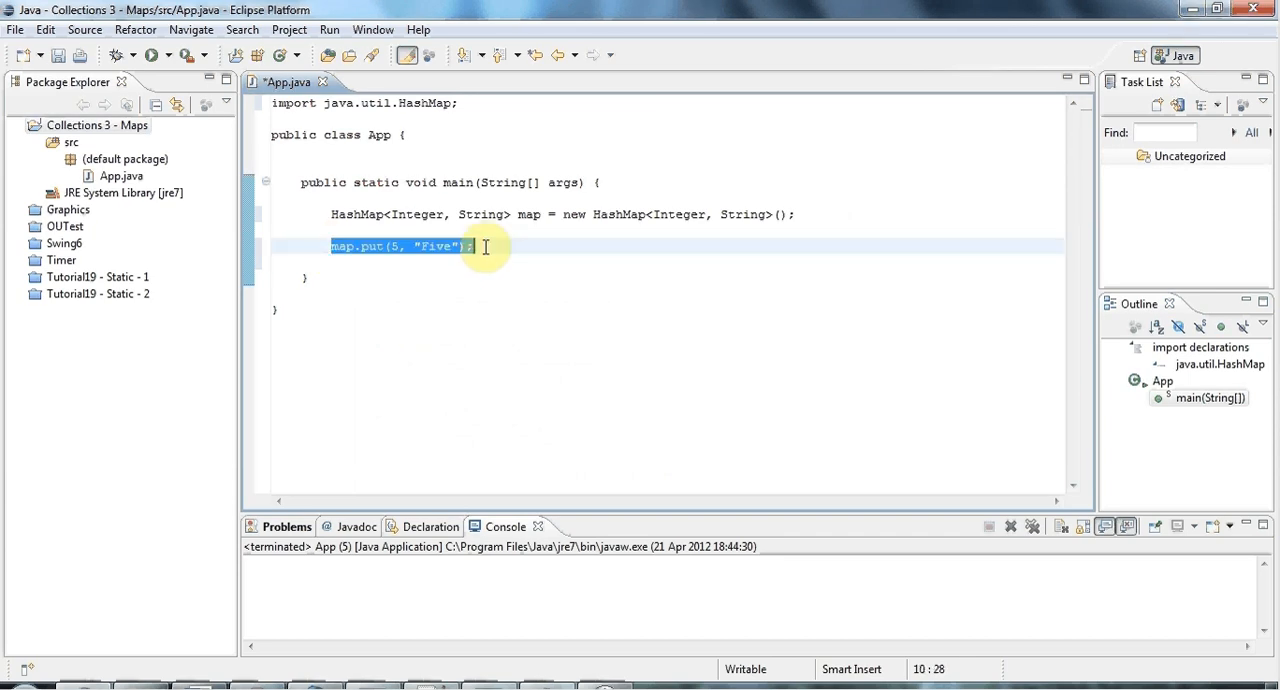
key(ctrl+v)
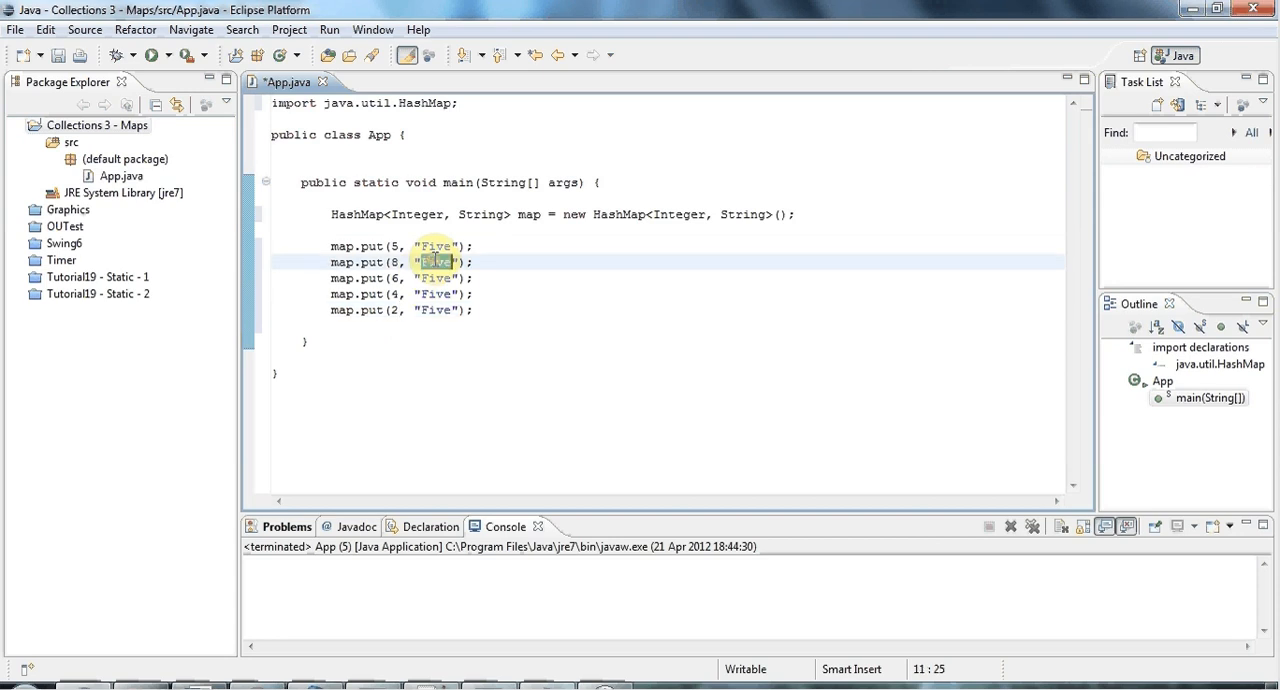
text(Eight)
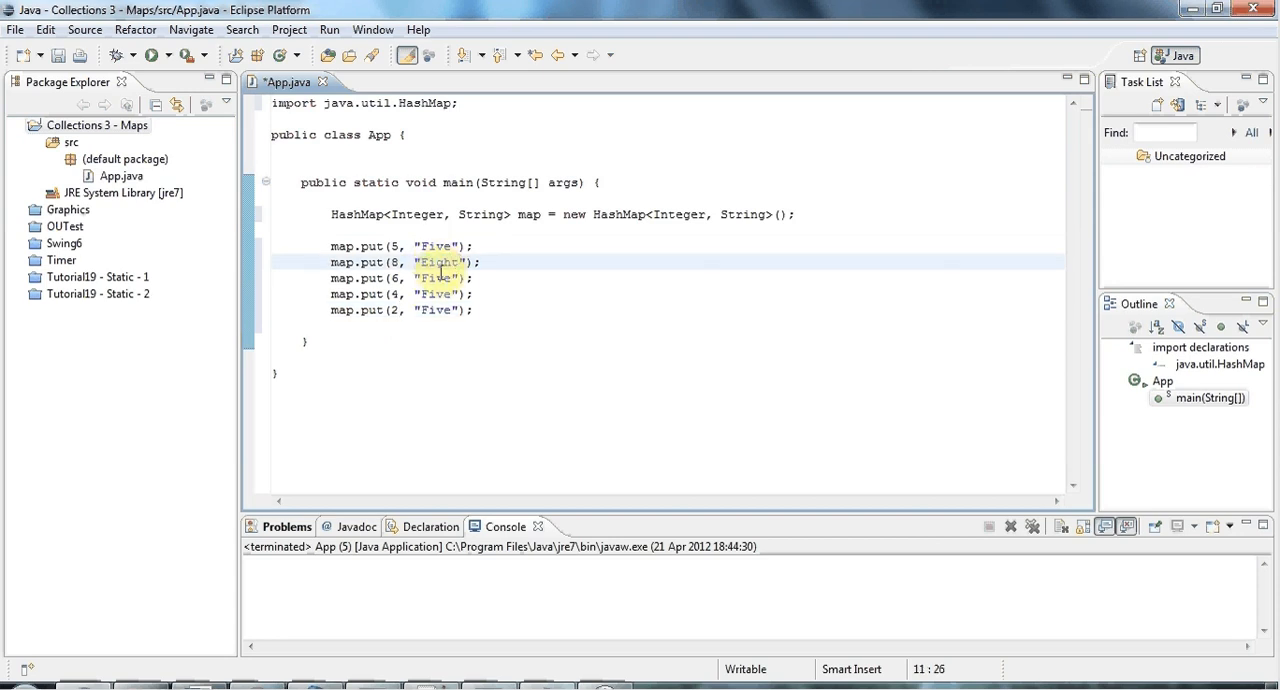
text(Six)
click(403, 310)
text(Two)
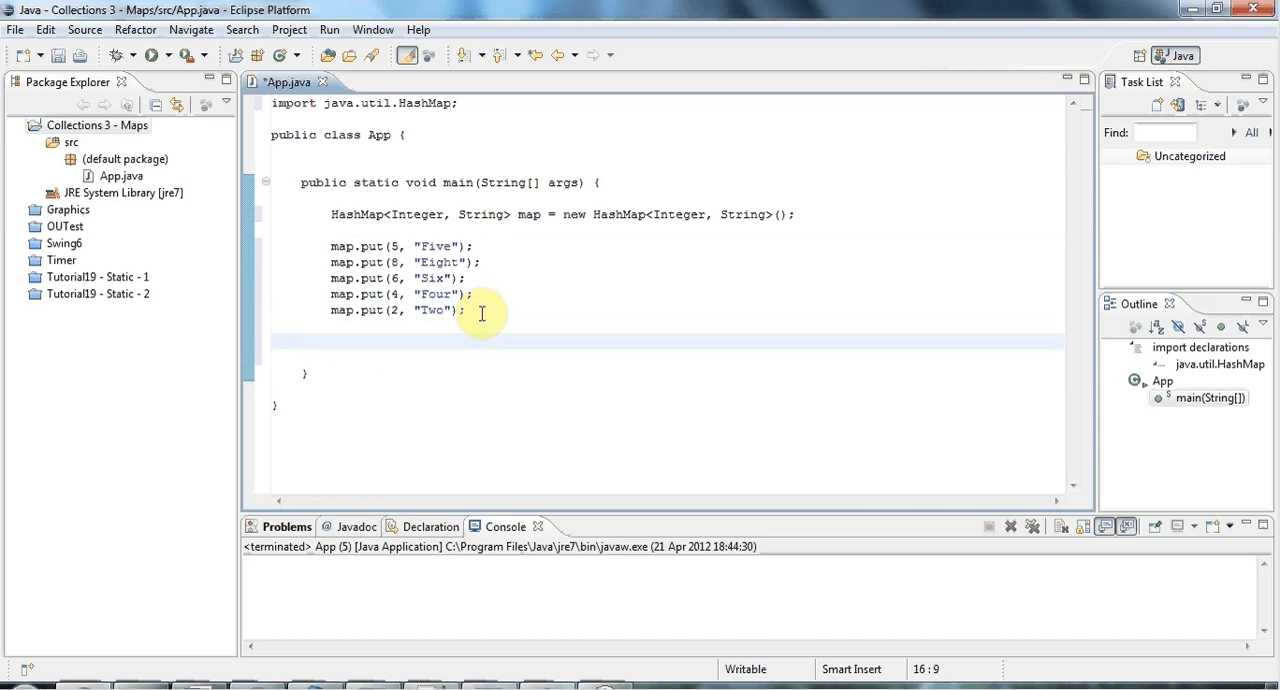
drag(330, 246, 465, 310)
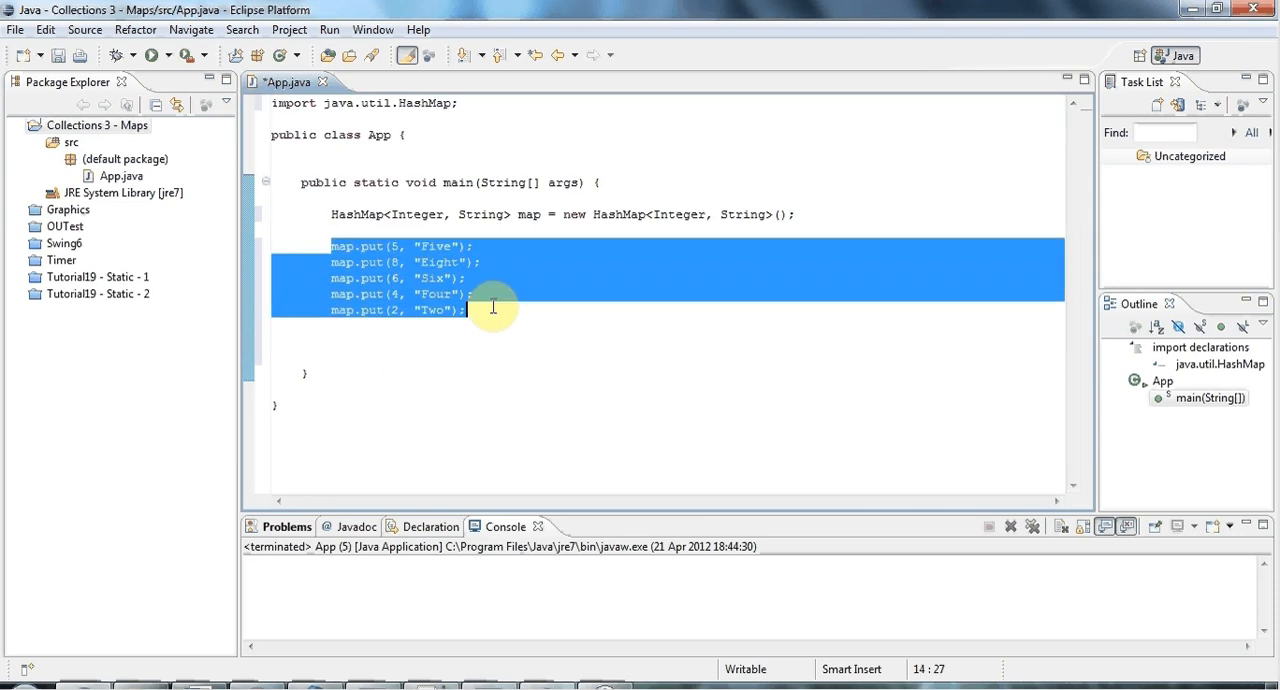
click(333, 341)
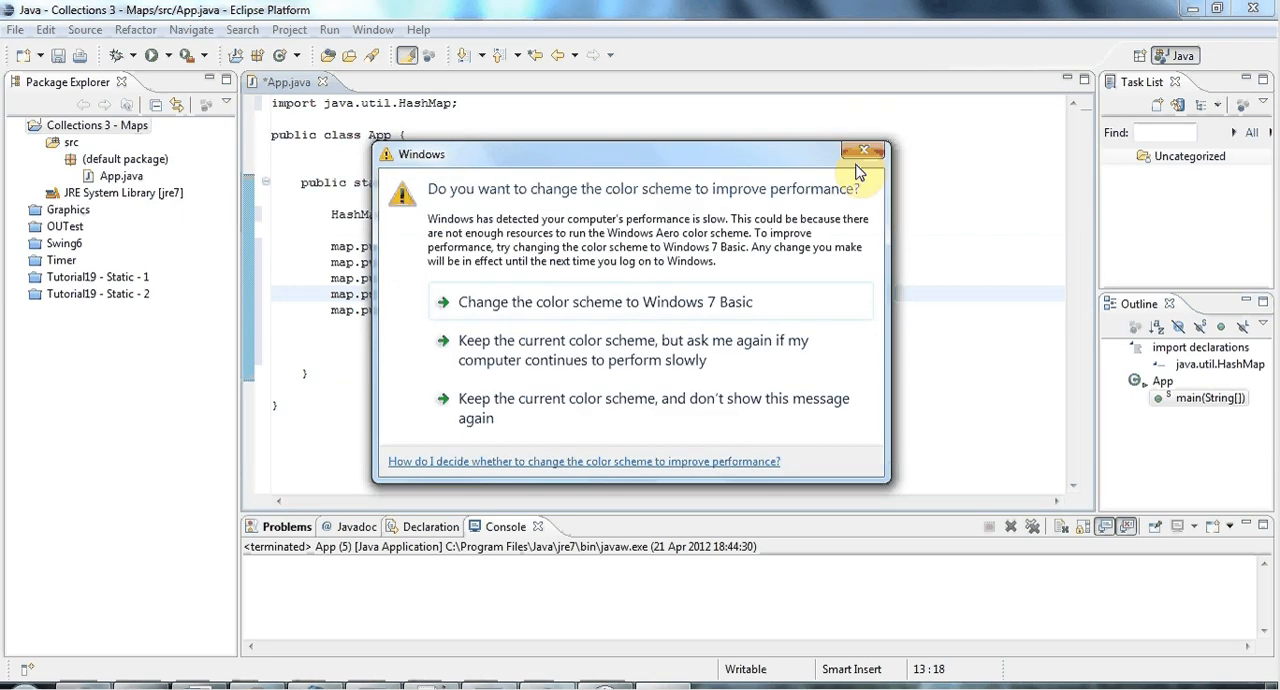
click(863, 150)
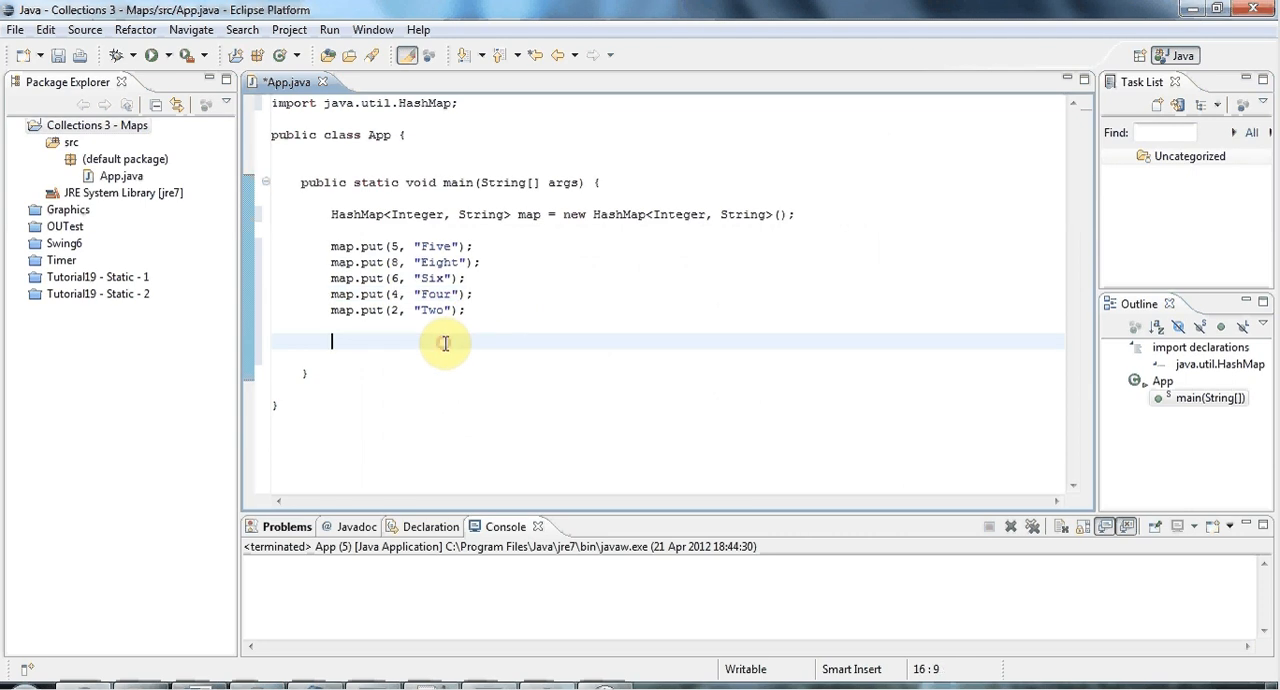
mouse_move(445, 343)
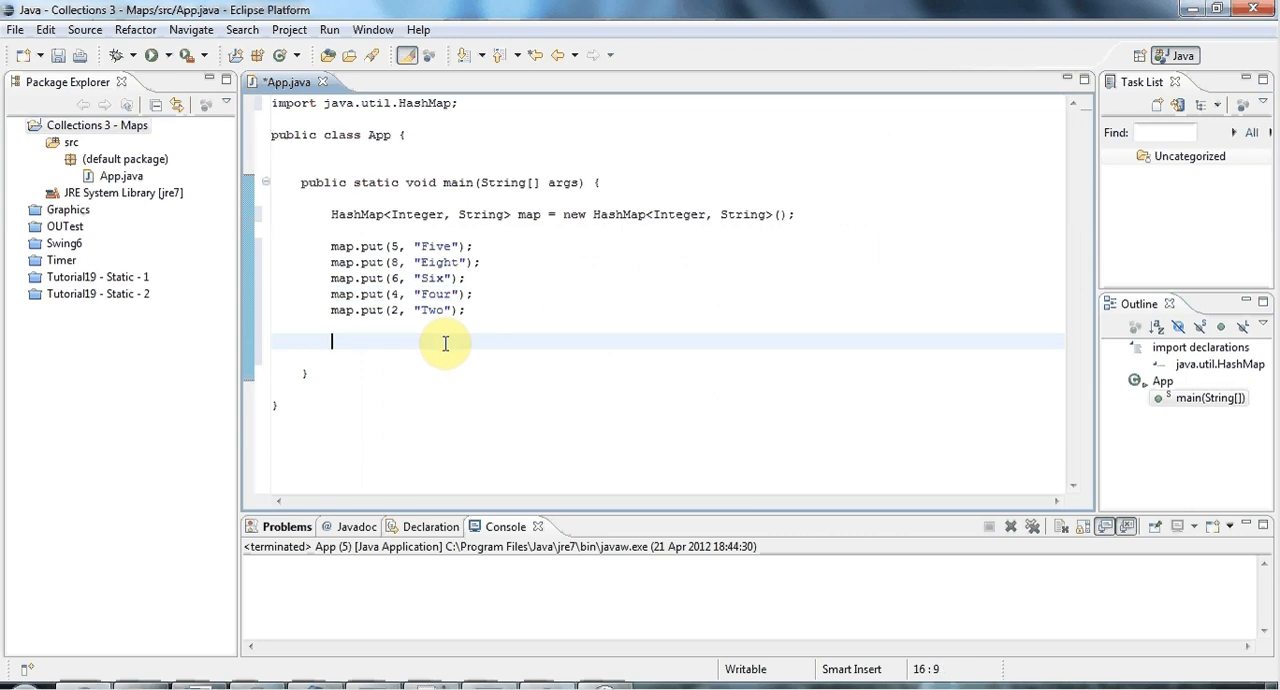
Store map.get(4) in a String named text and print it with System.out.println(text).
text(String)
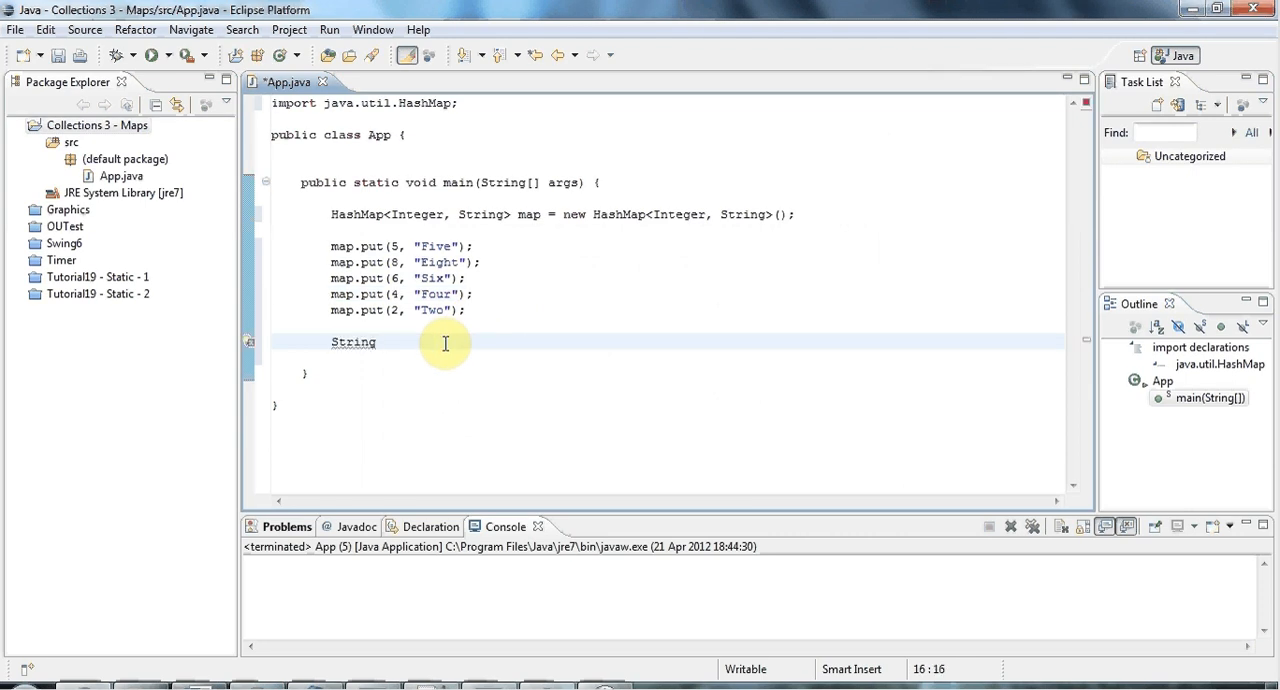
text(text)
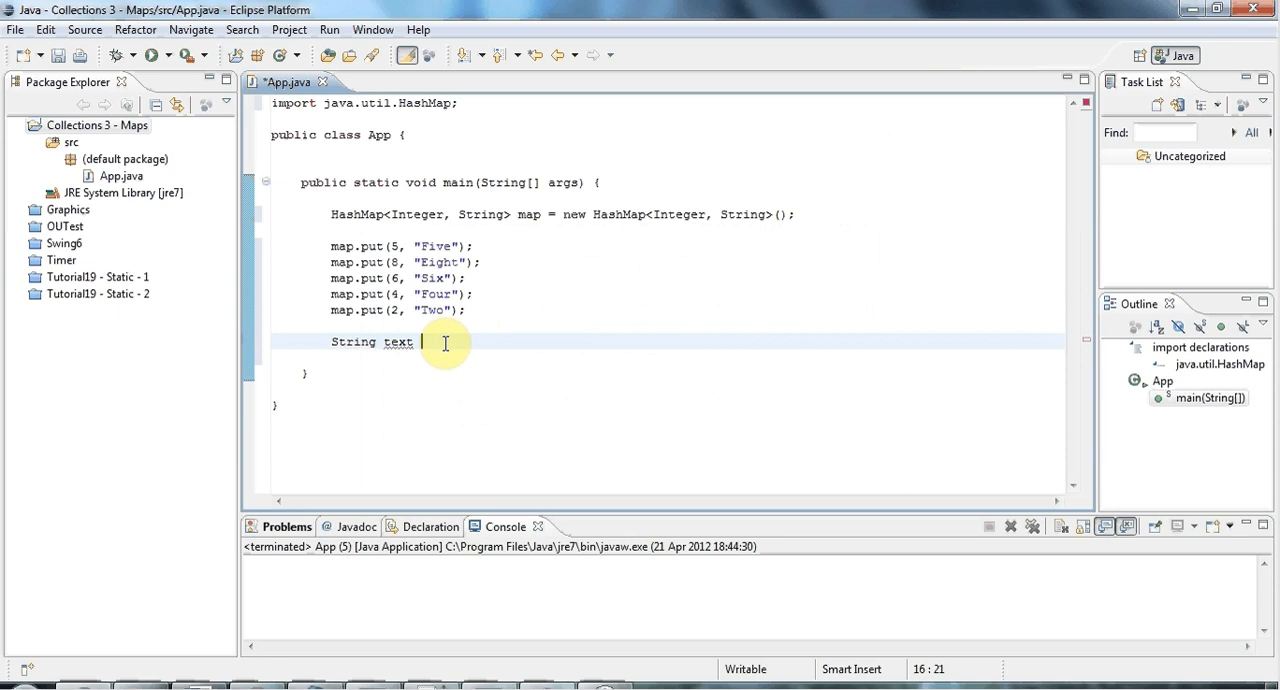
text(= map)
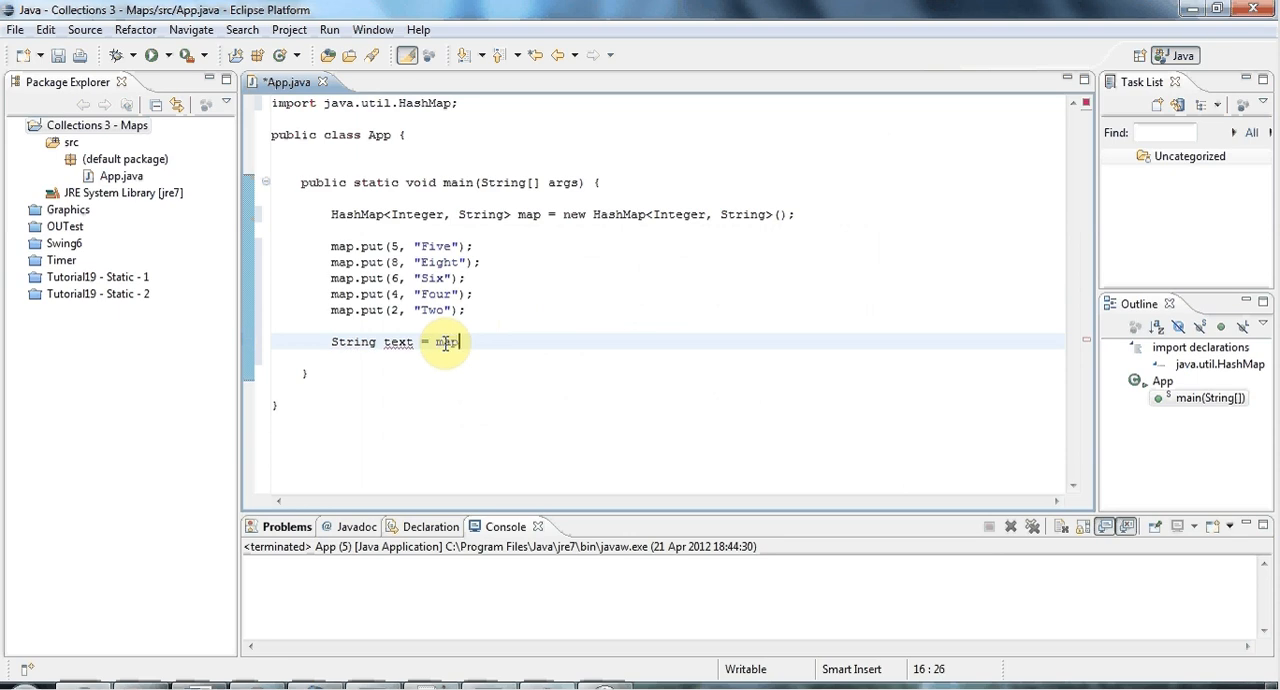
text(.get())
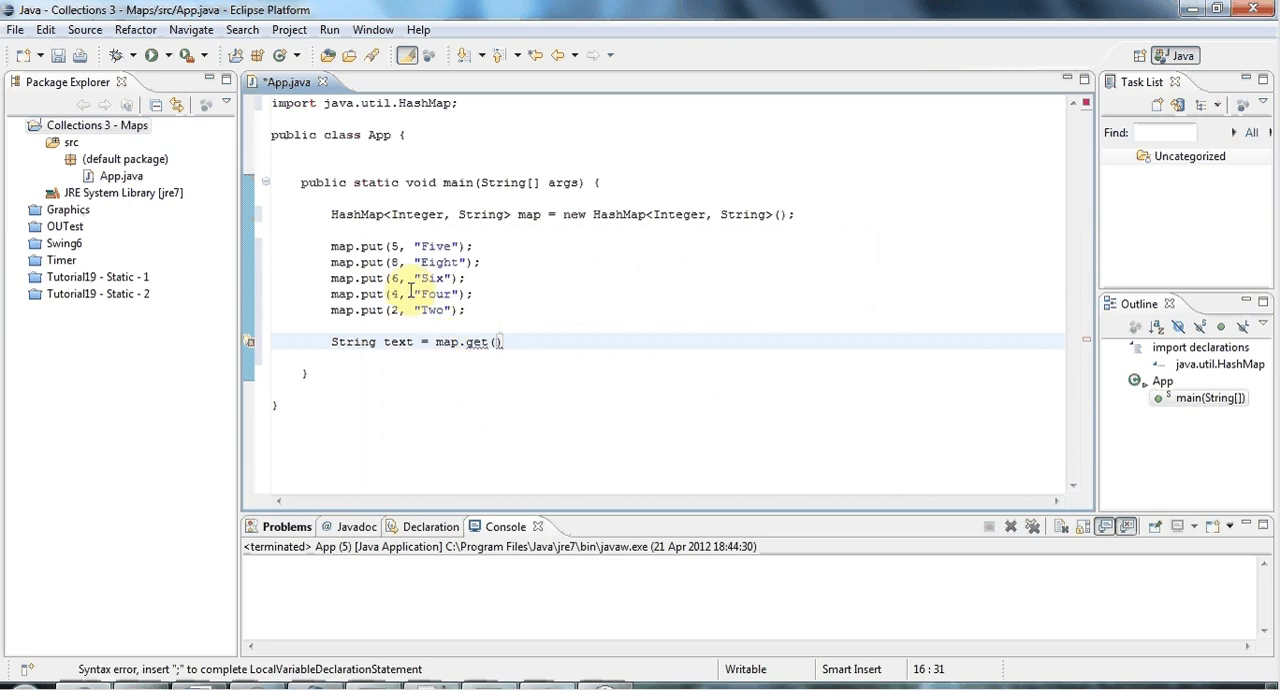
double_click(432, 293)
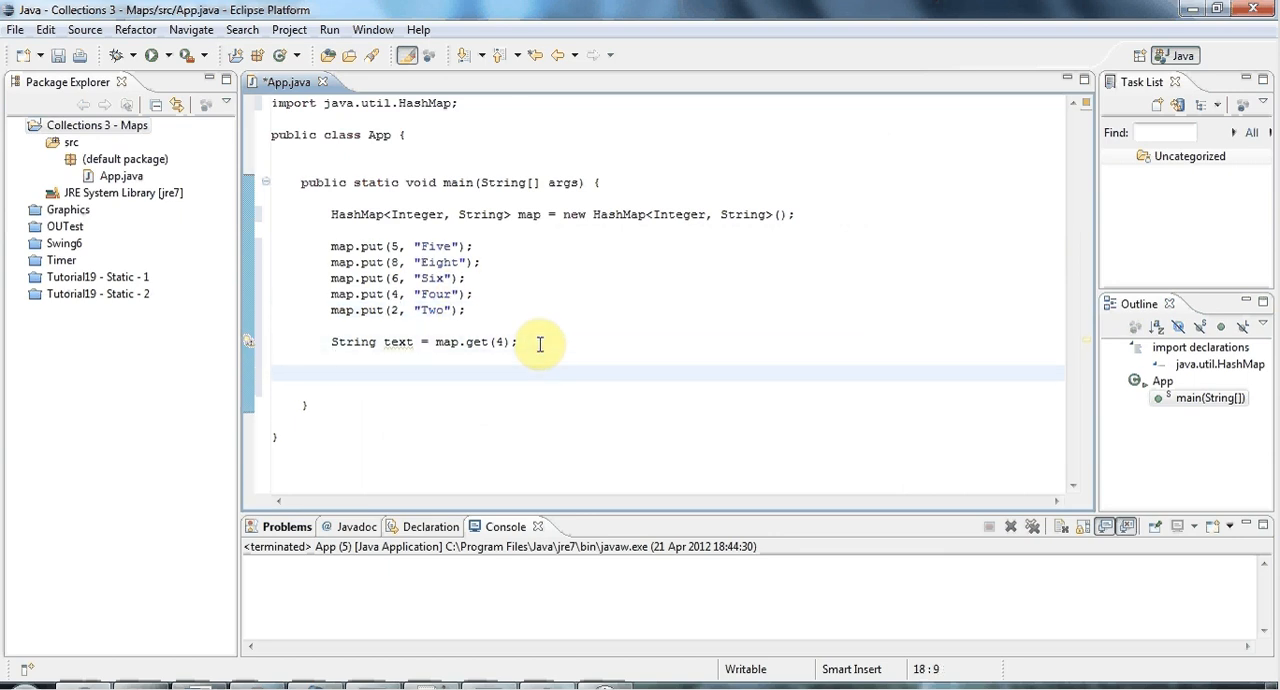
text(stem.out.println();)
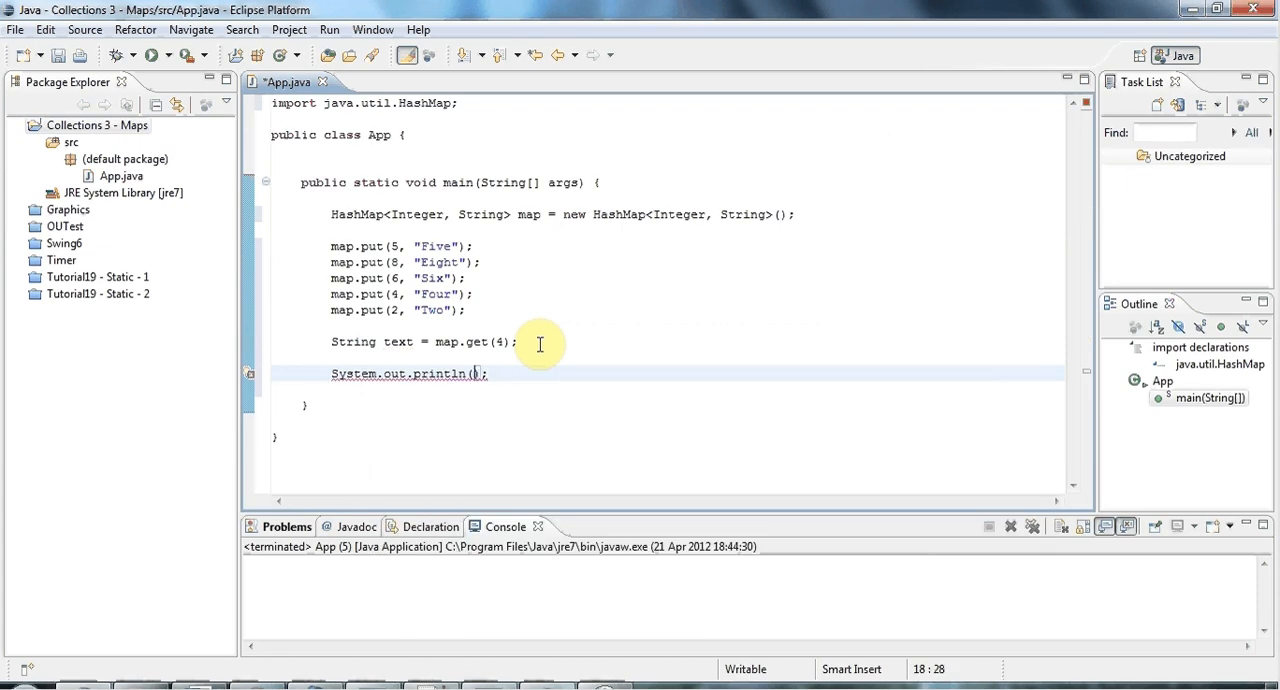
text(text)
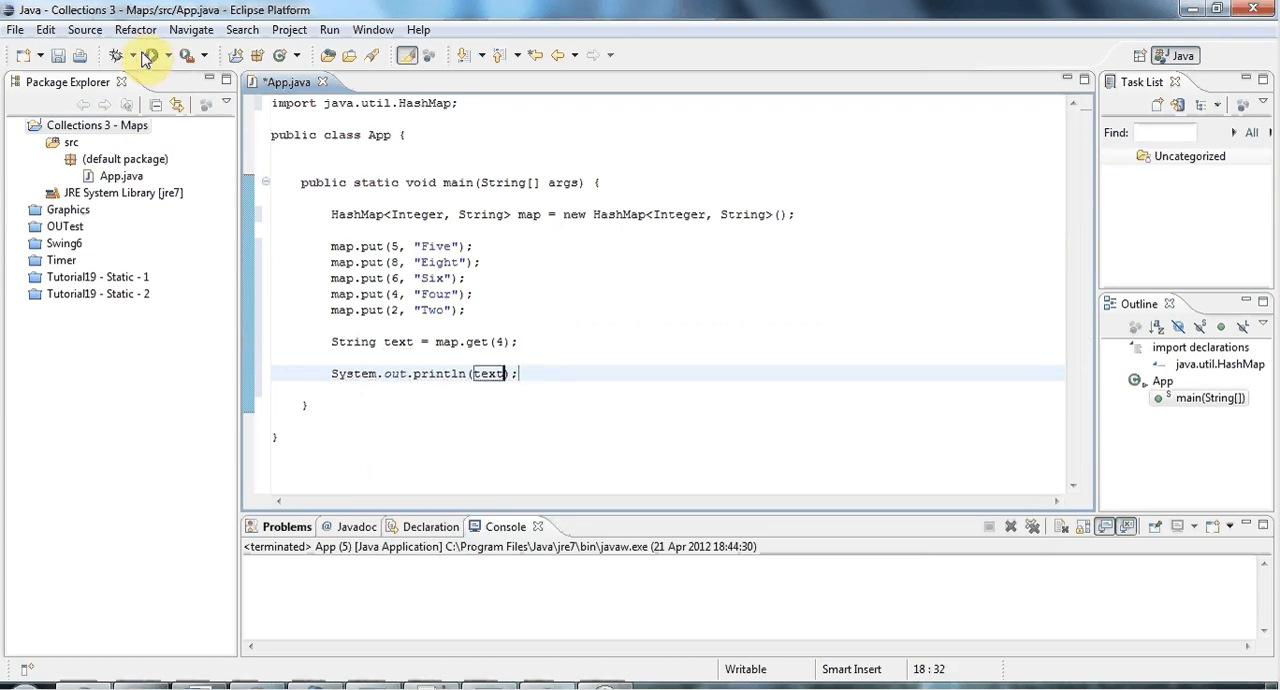
Run to print Four for key 4 and null for key 1, then change the key to 6.
click(146, 55)
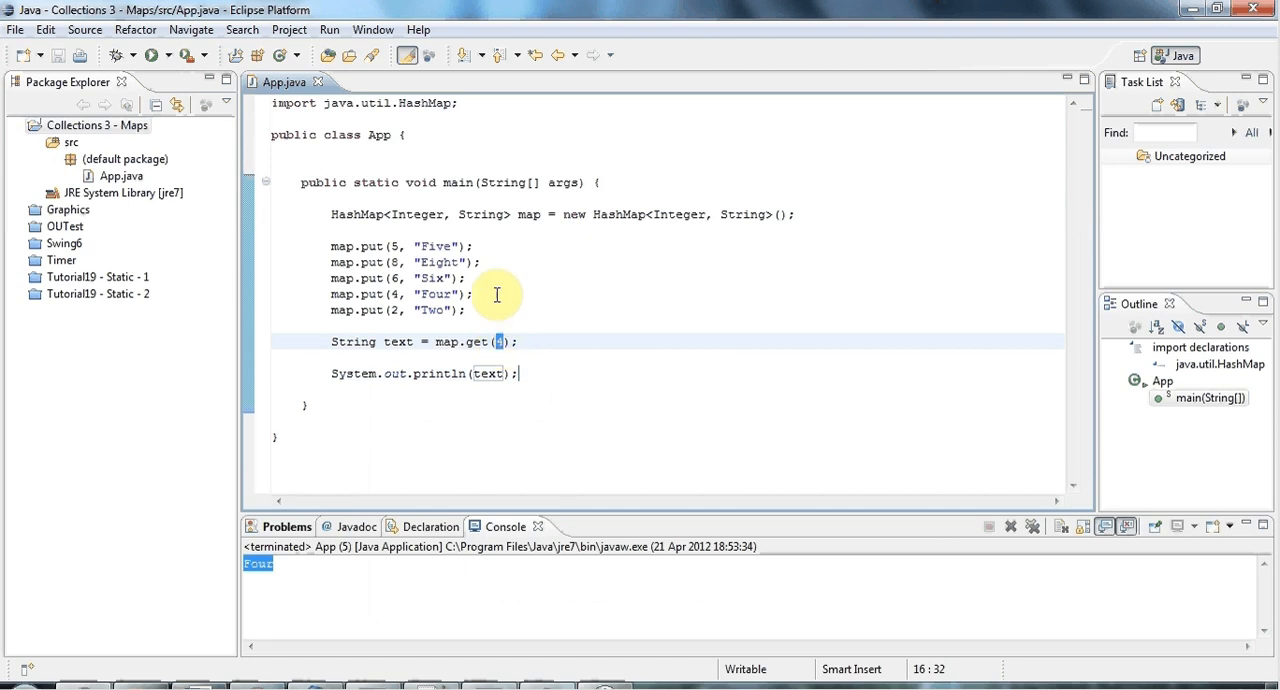
mouse_move(682, 333)
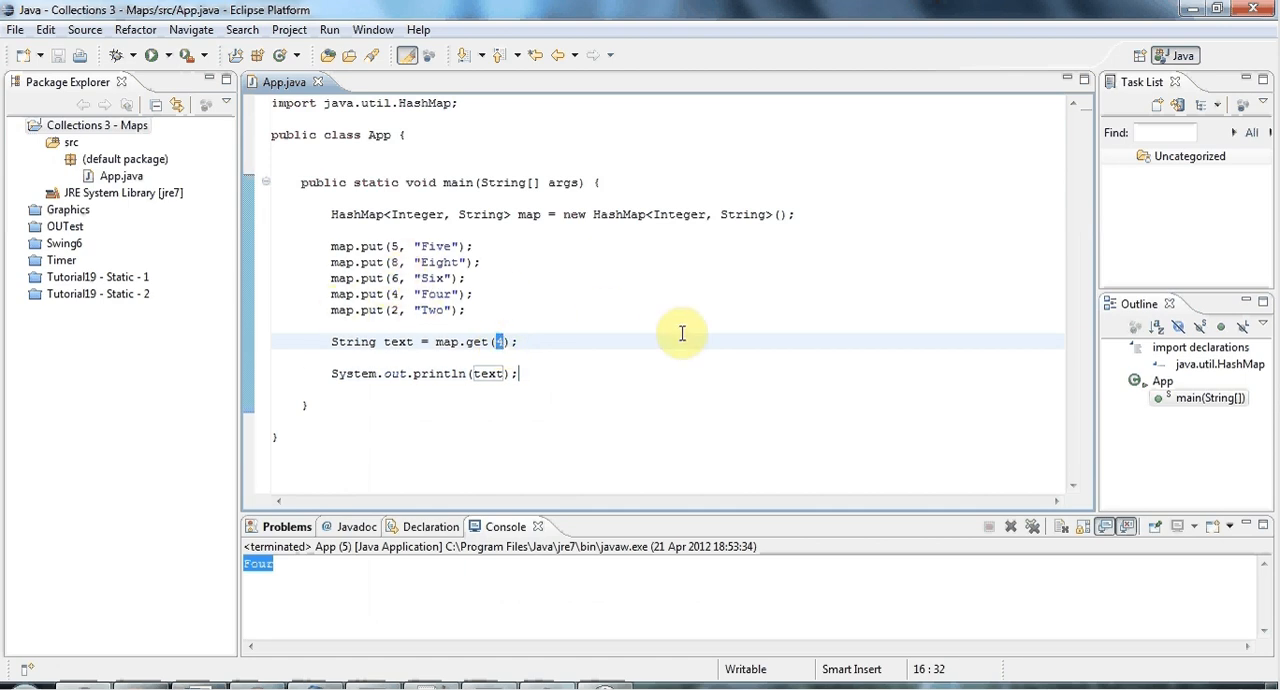
click(160, 55)
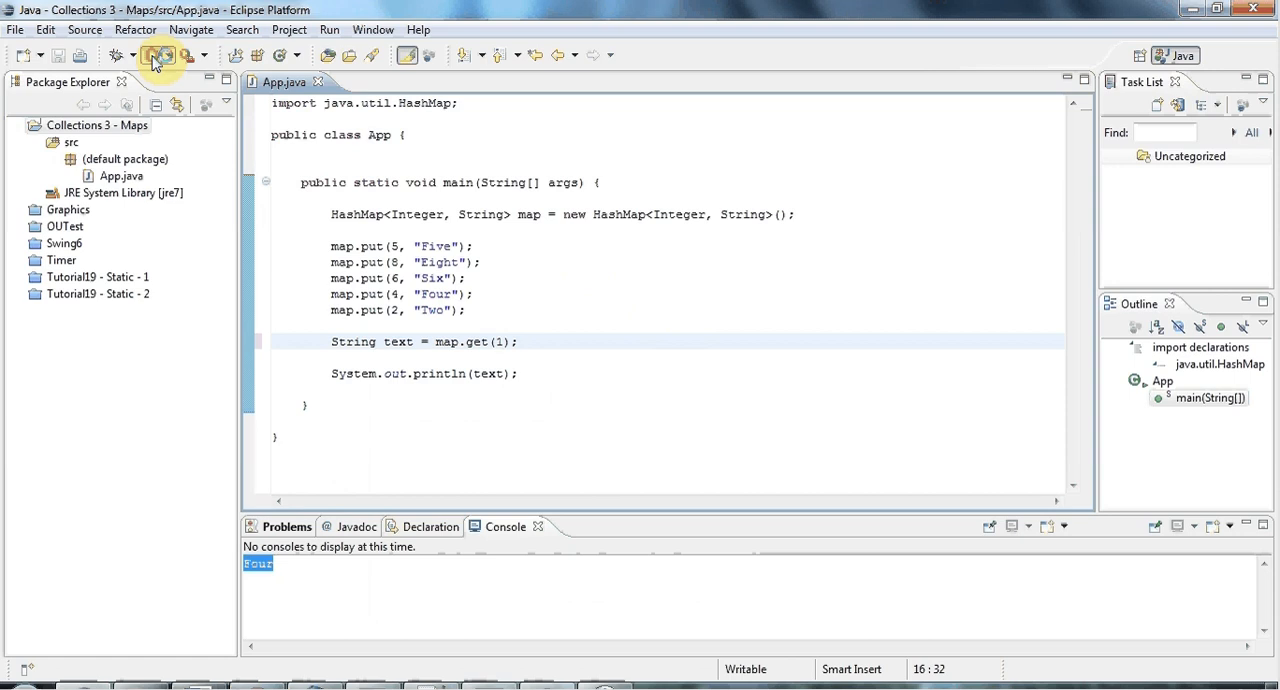
click(160, 55)
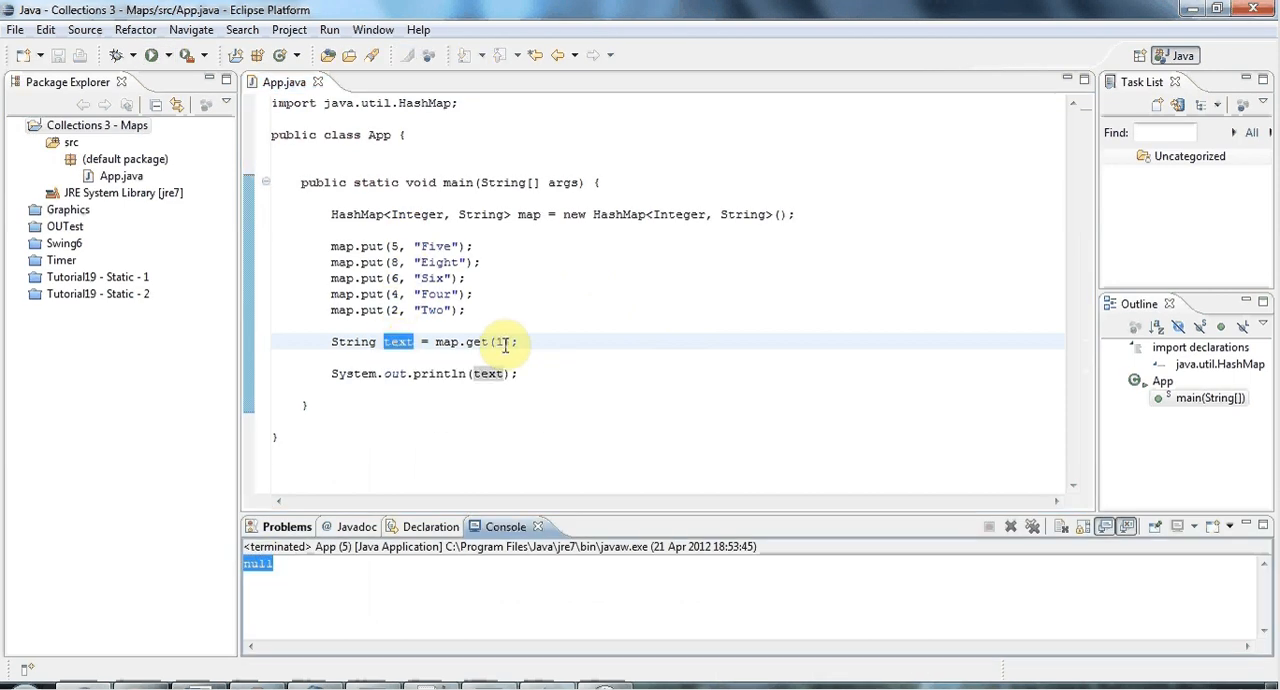
click(500, 342)
text(6)
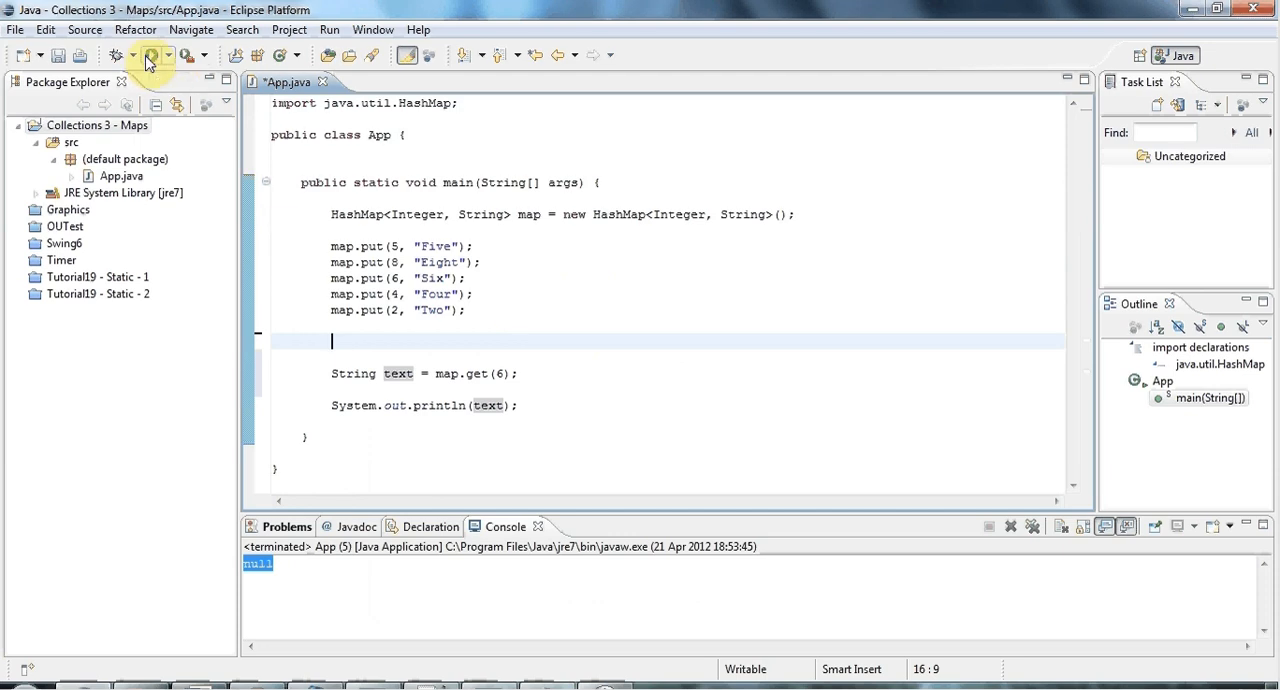
Run to see Six, add map.put(6, "Hello") to print Hello, then delete that line.
click(149, 55)
text(map.put(6, "Hello");)
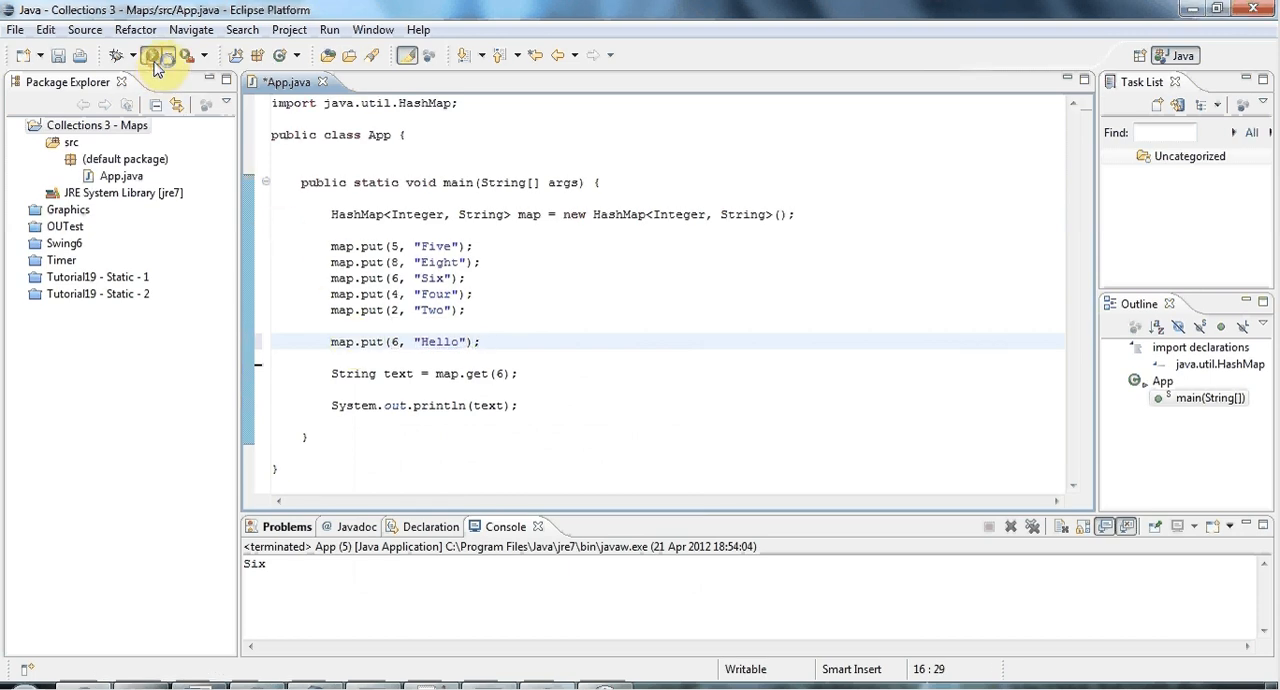
click(136, 55)
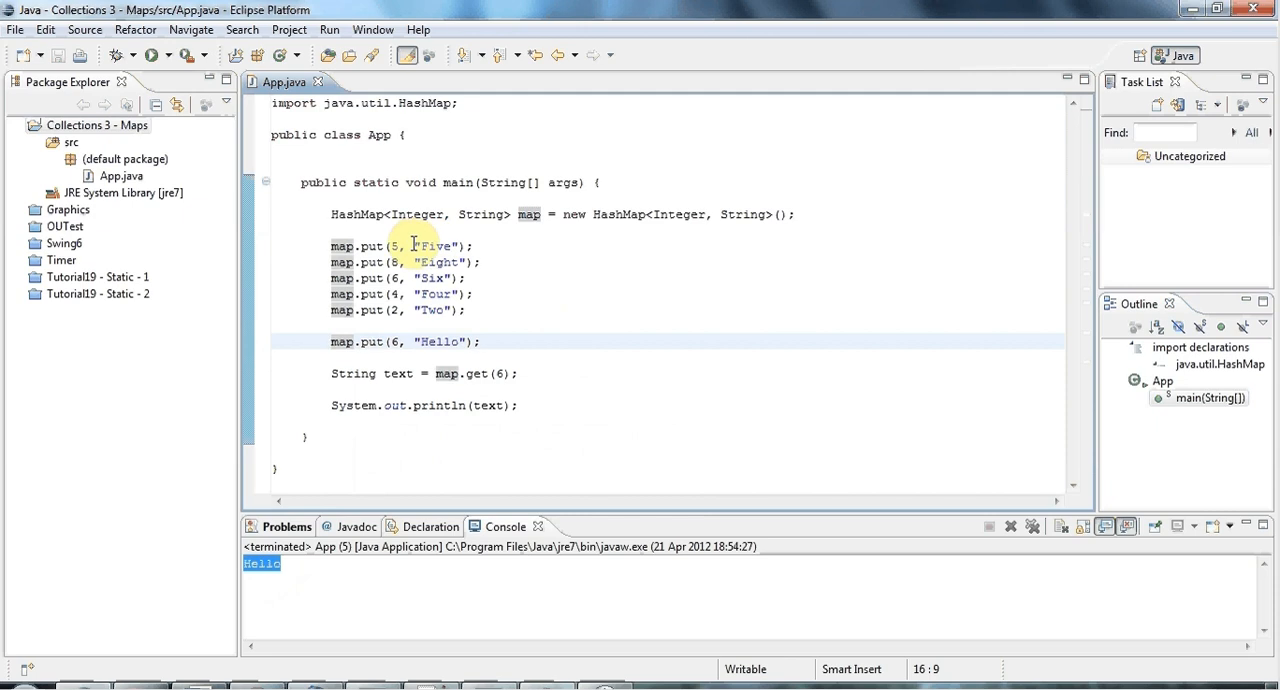
click(488, 309)
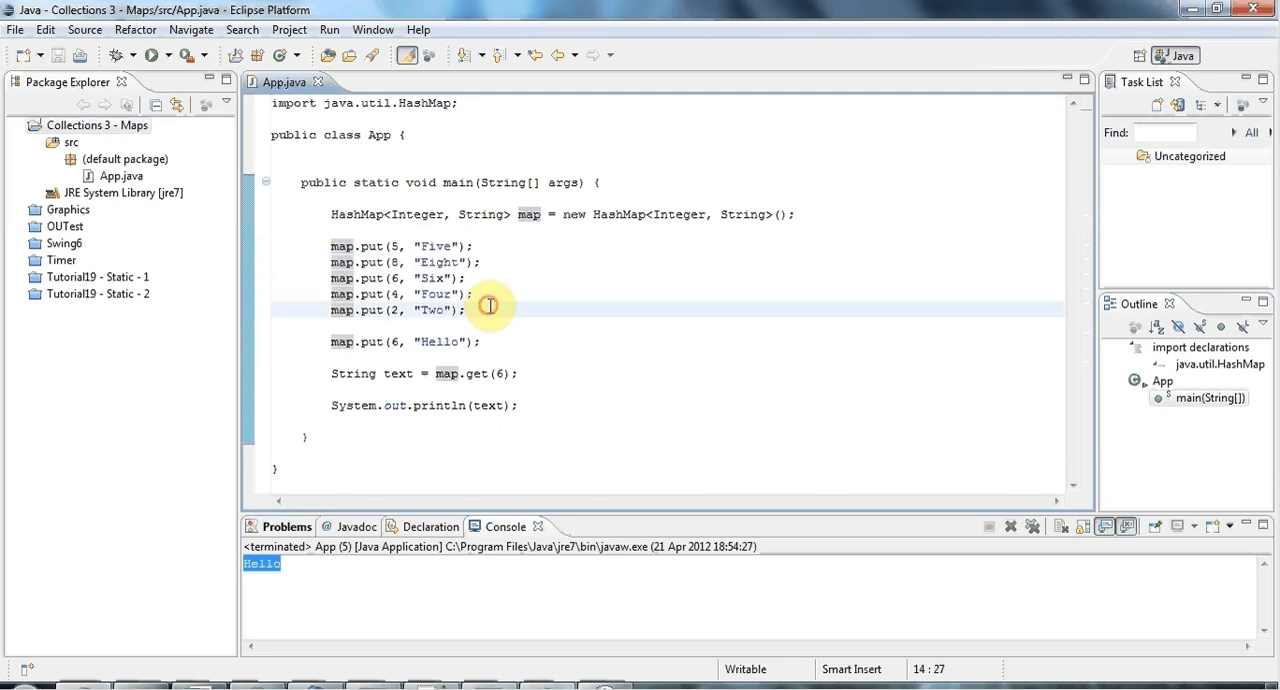
mouse_move(397, 317)
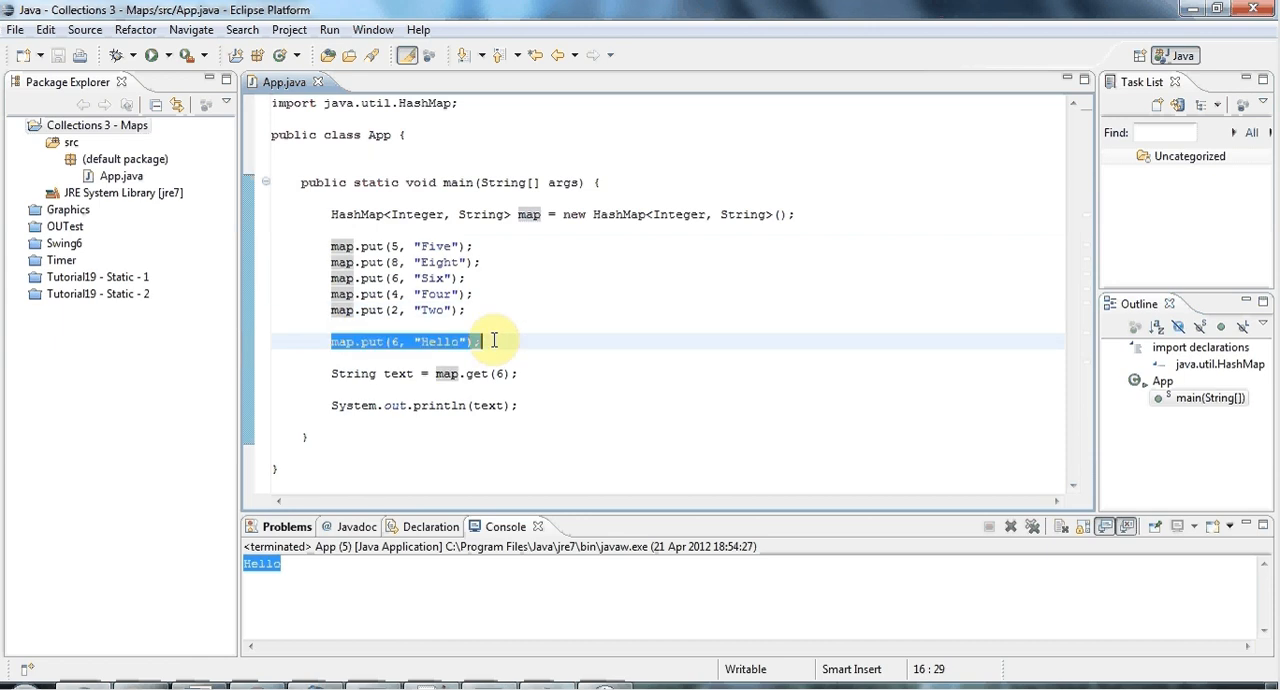
key(Delete)
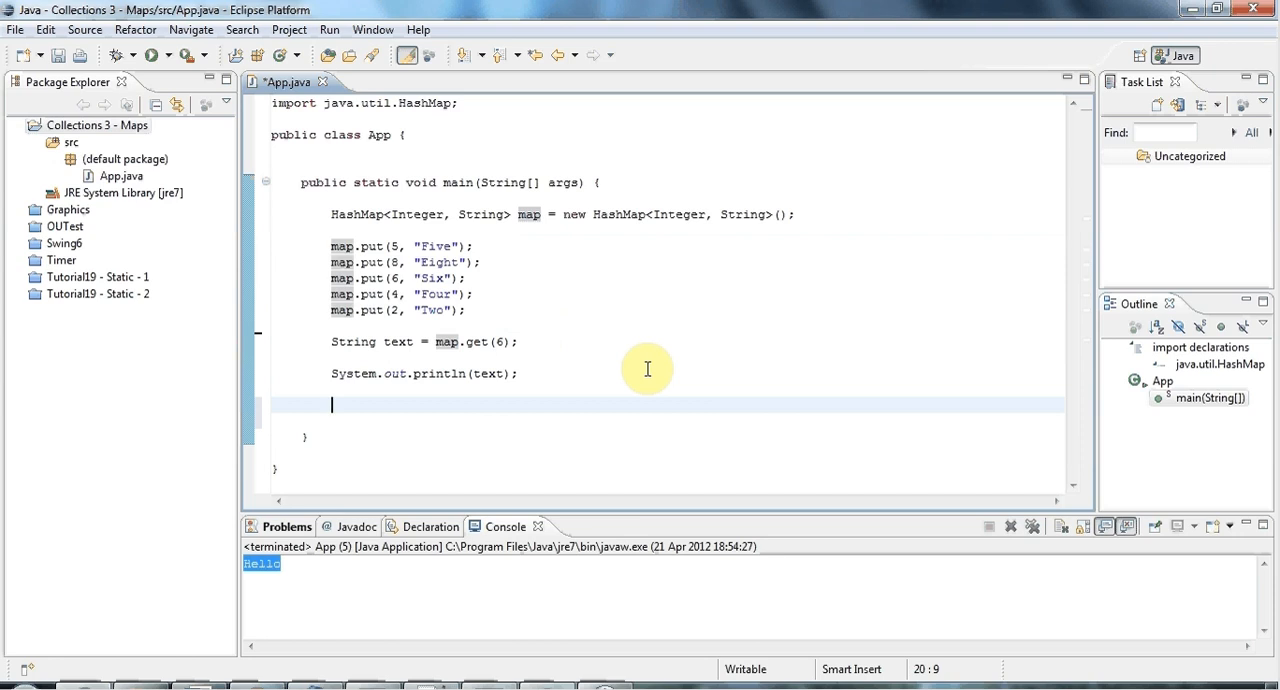
Begin a for loop header with a Map.Entry<Integer, String> loop variable type.
text(for()
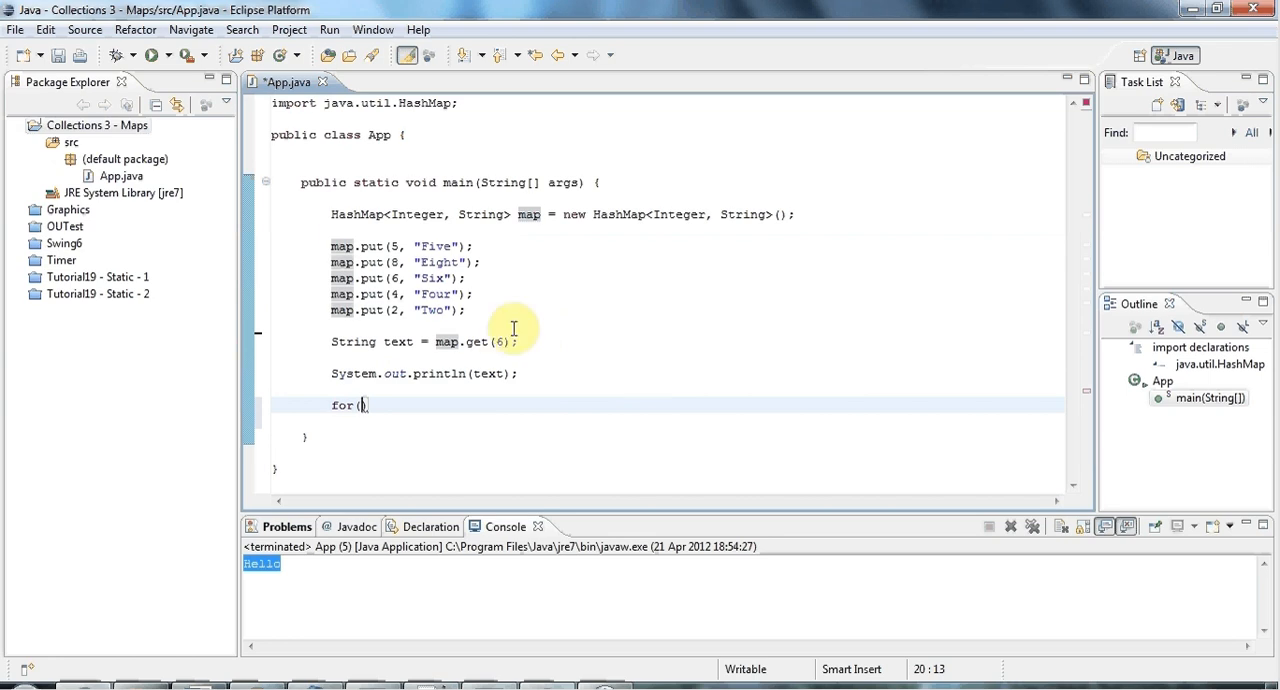
mouse_move(747, 413)
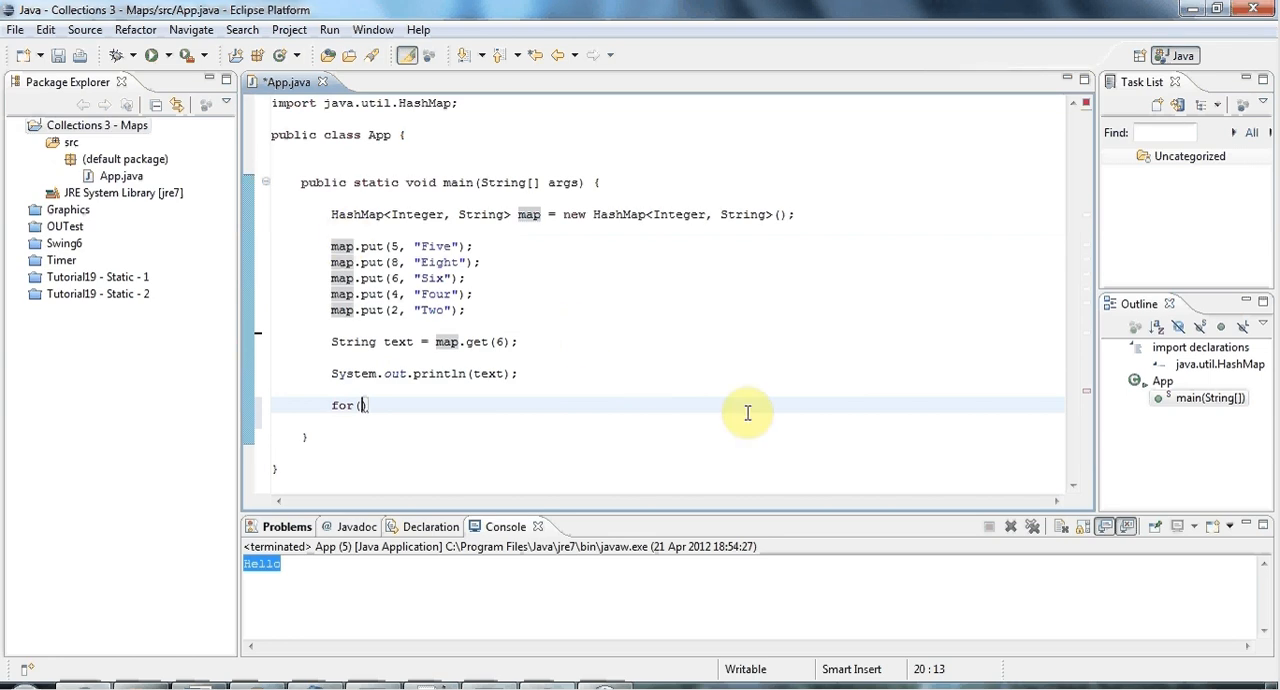
text(Map)
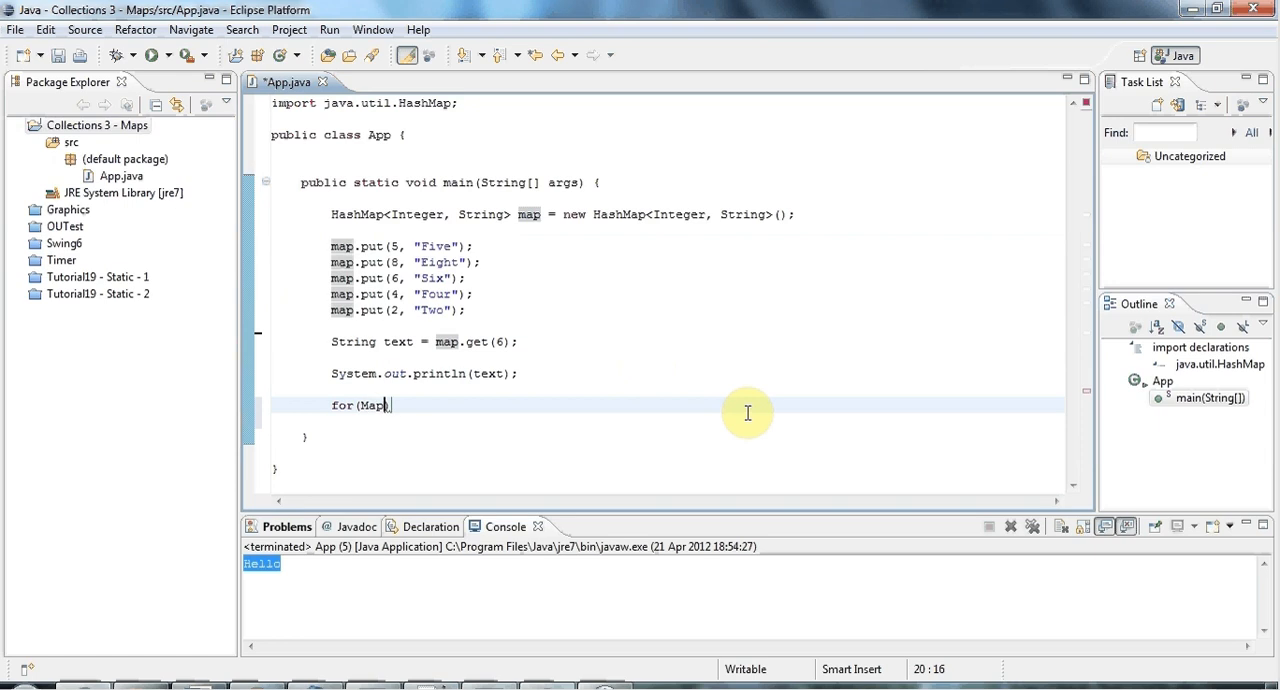
text(.)
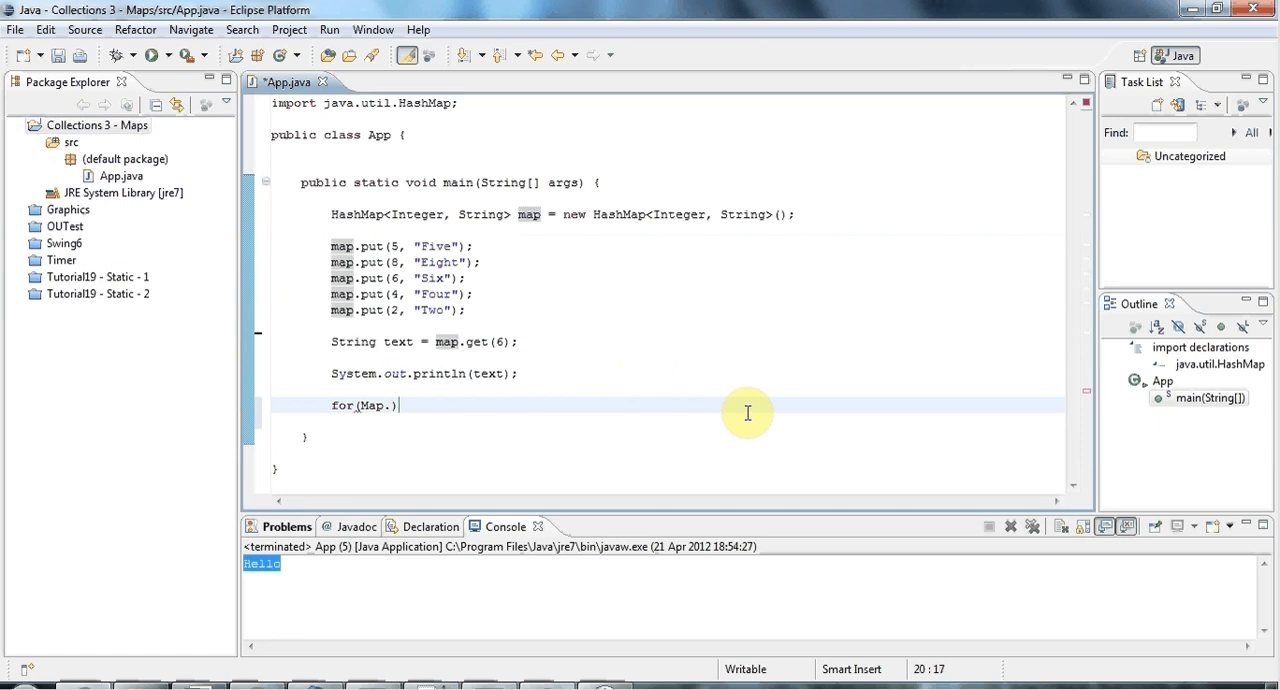
text(Entry)
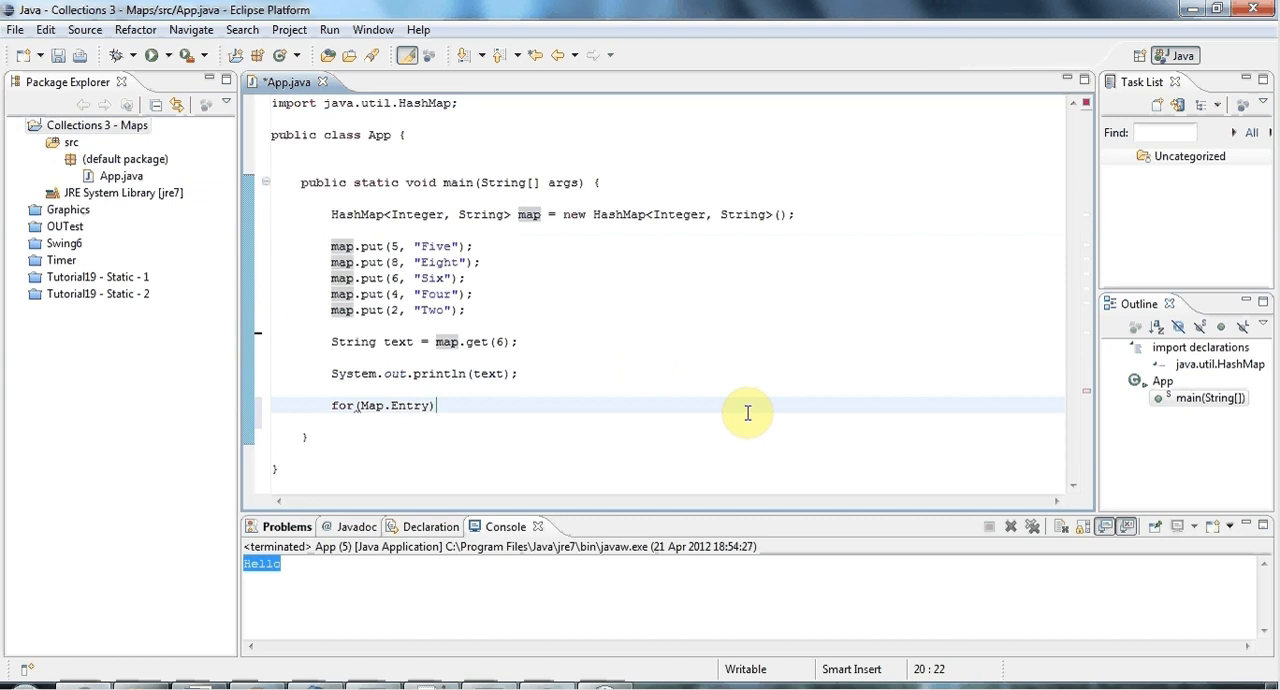
text(<>)
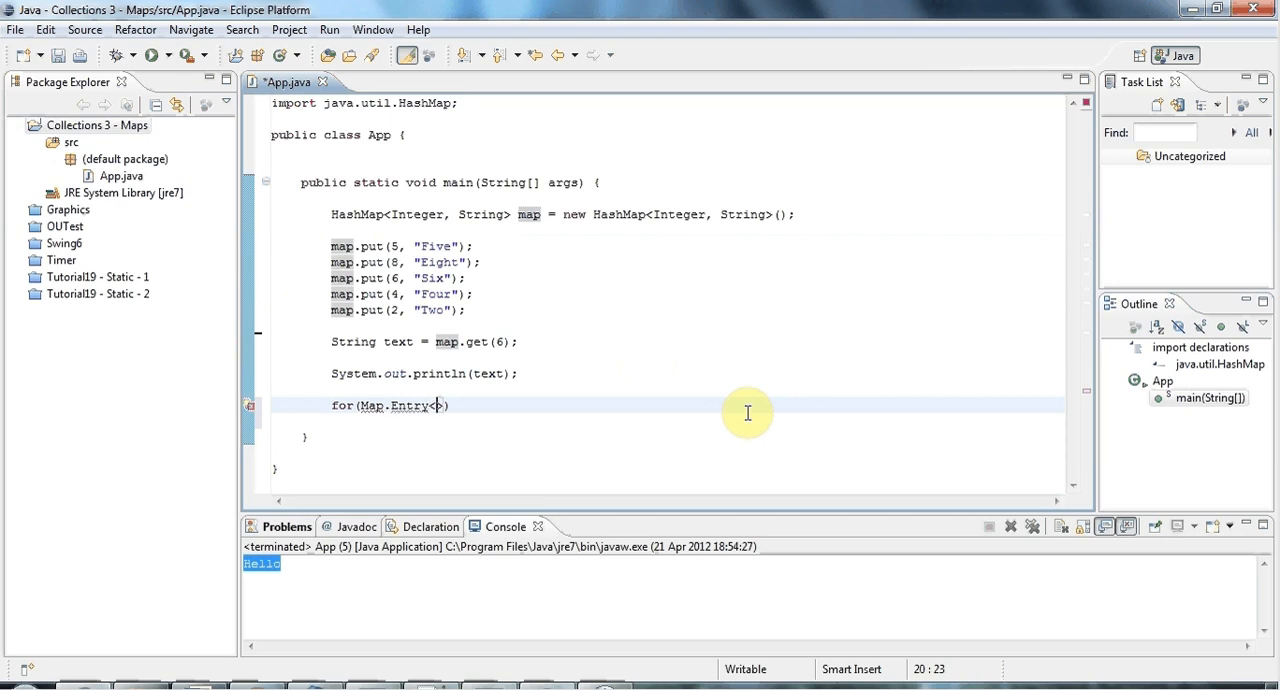
text(Integer, Str)
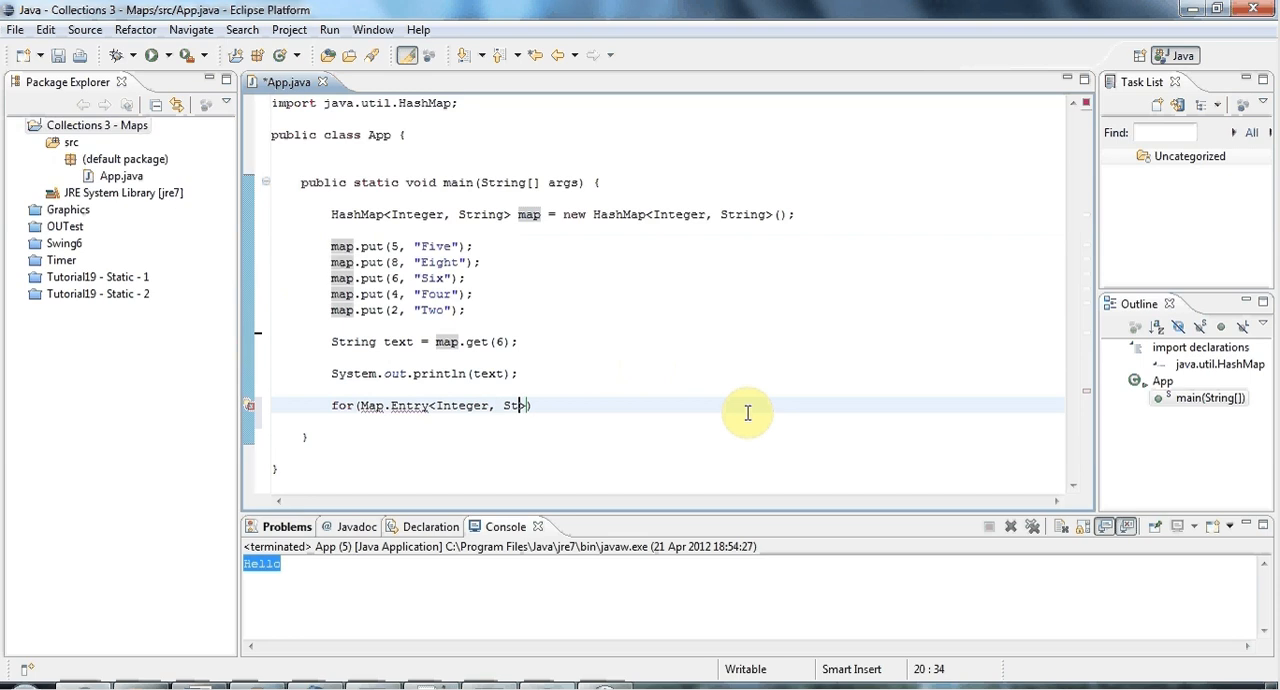
text(ring>)
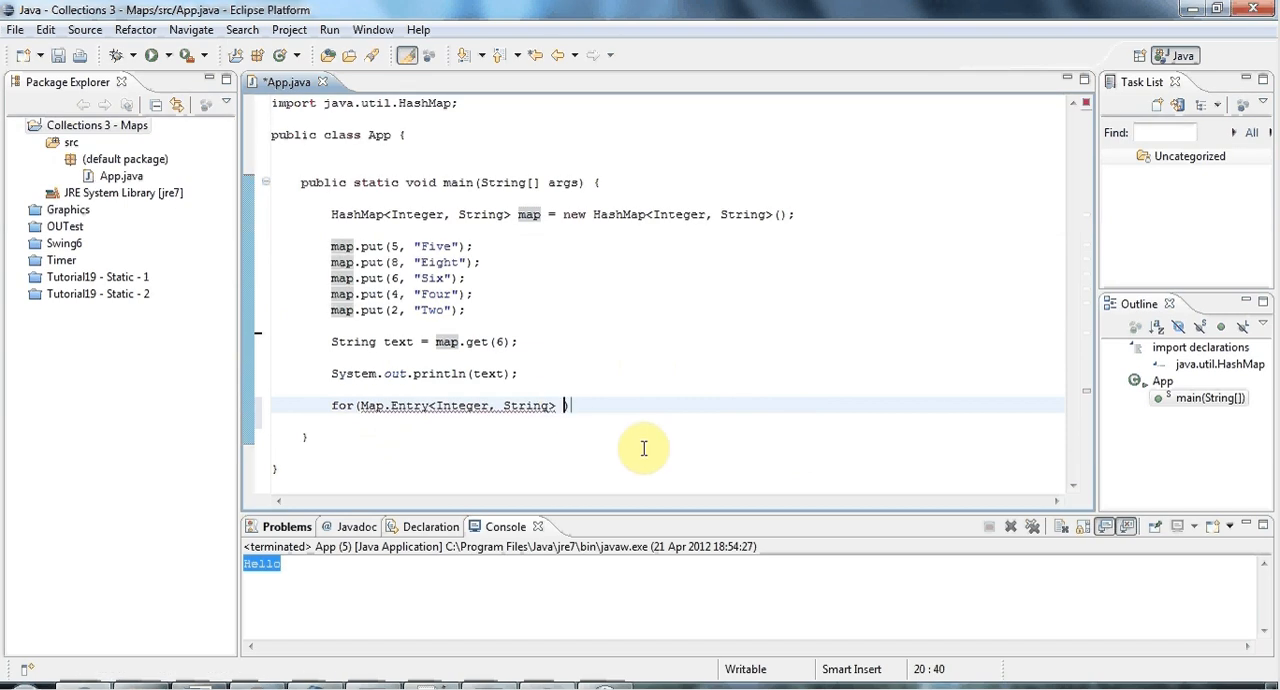
Name the loop variable entry, iterate over map.entrySet(), and open the loop body.
text(entry)
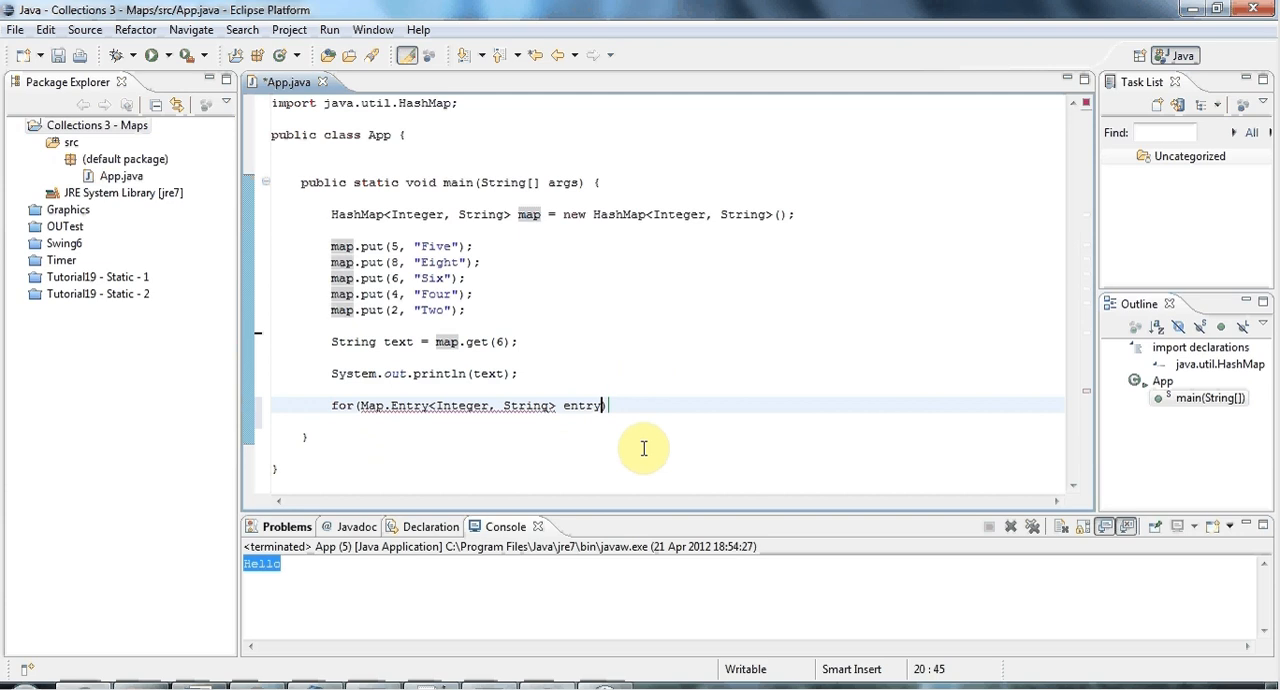
text(:)
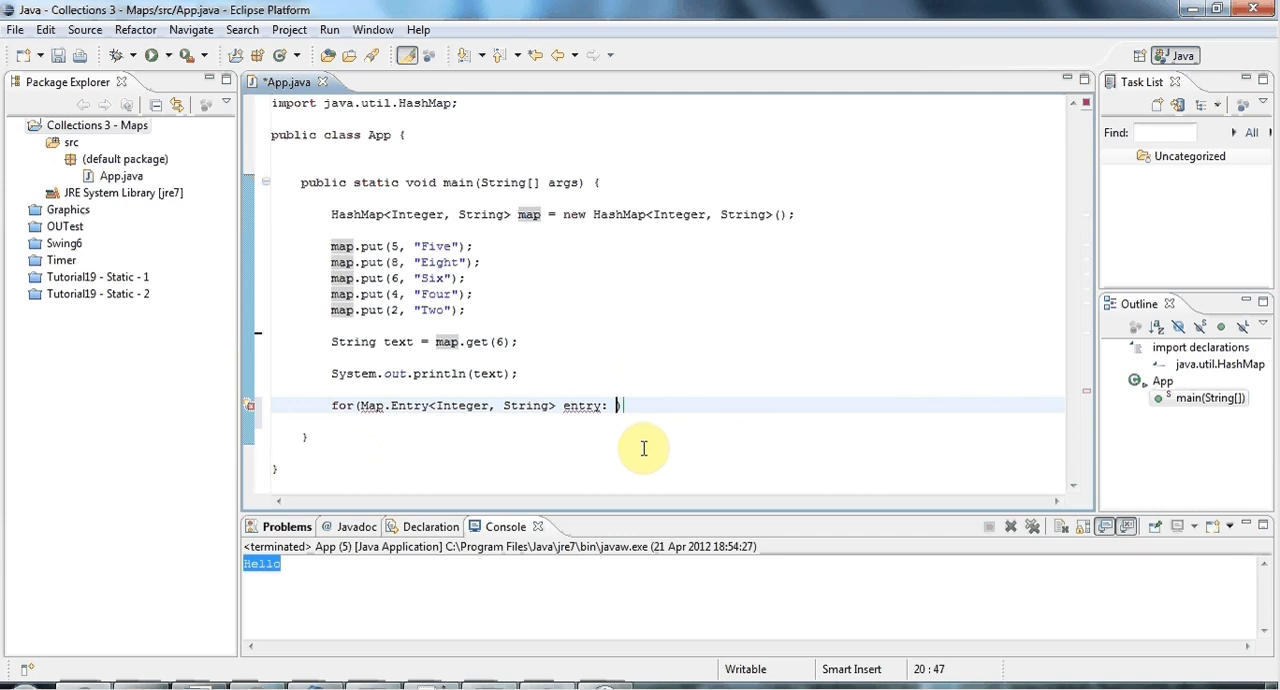
text(map)
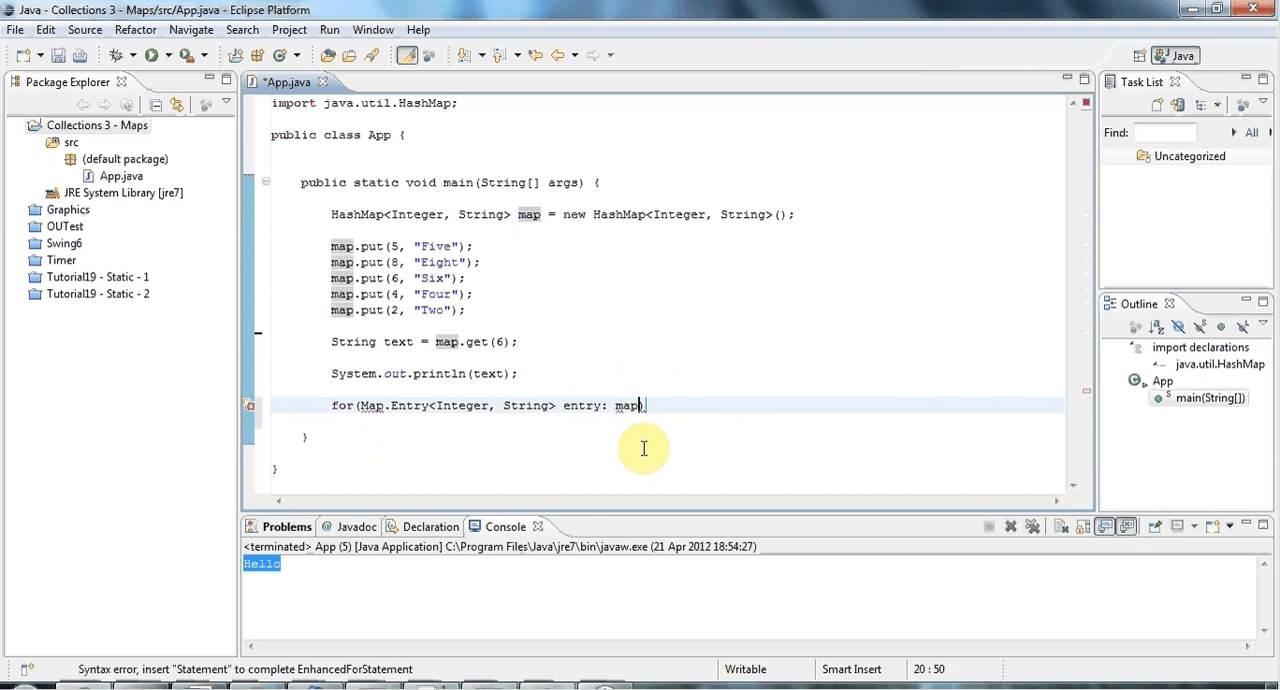
text(.g)
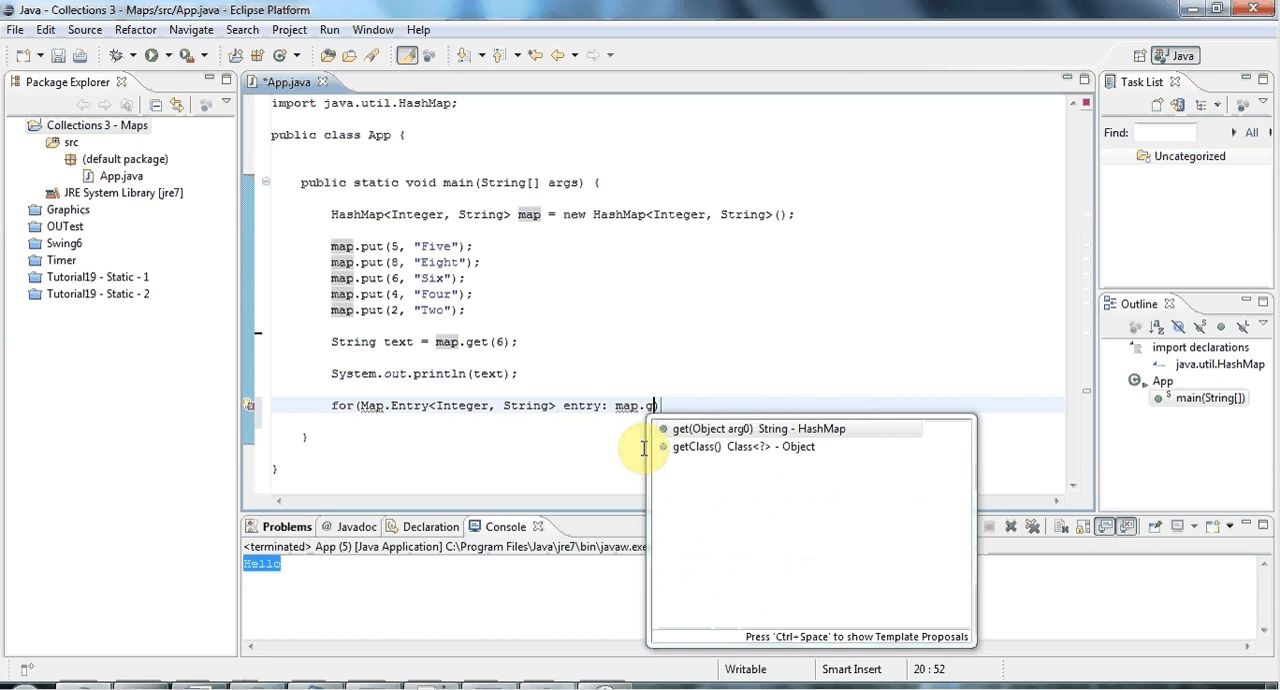
text(entrySet()))
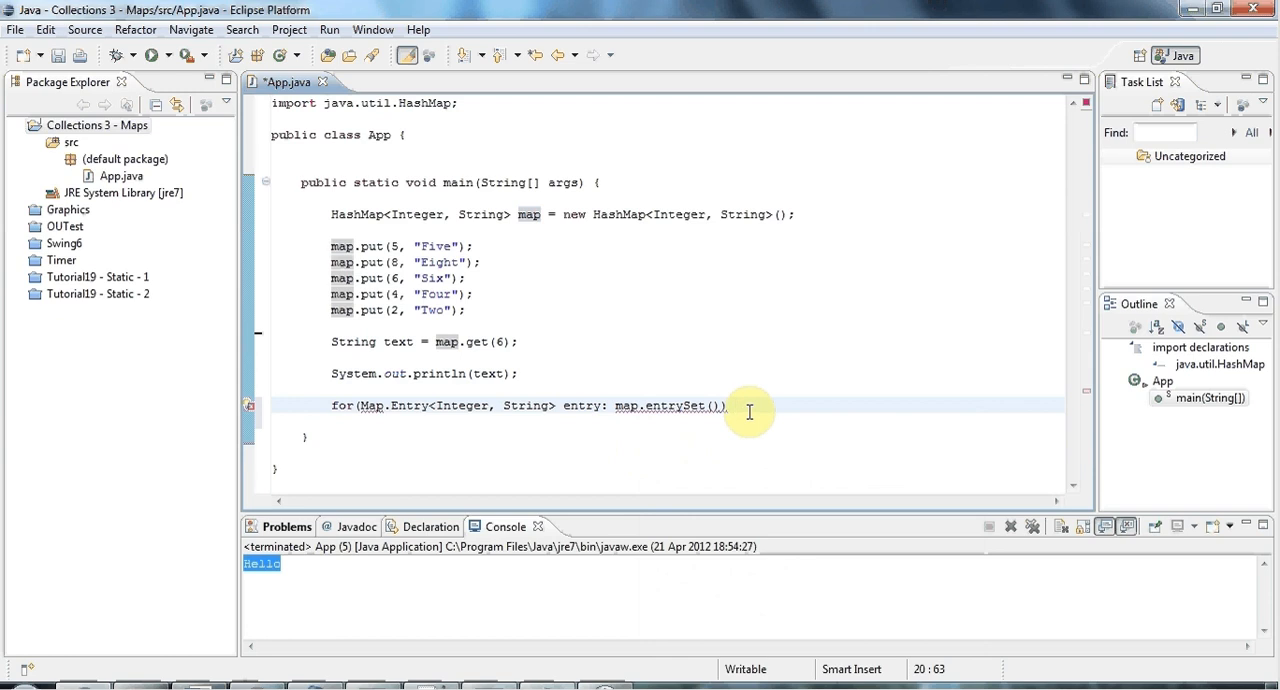
text({)
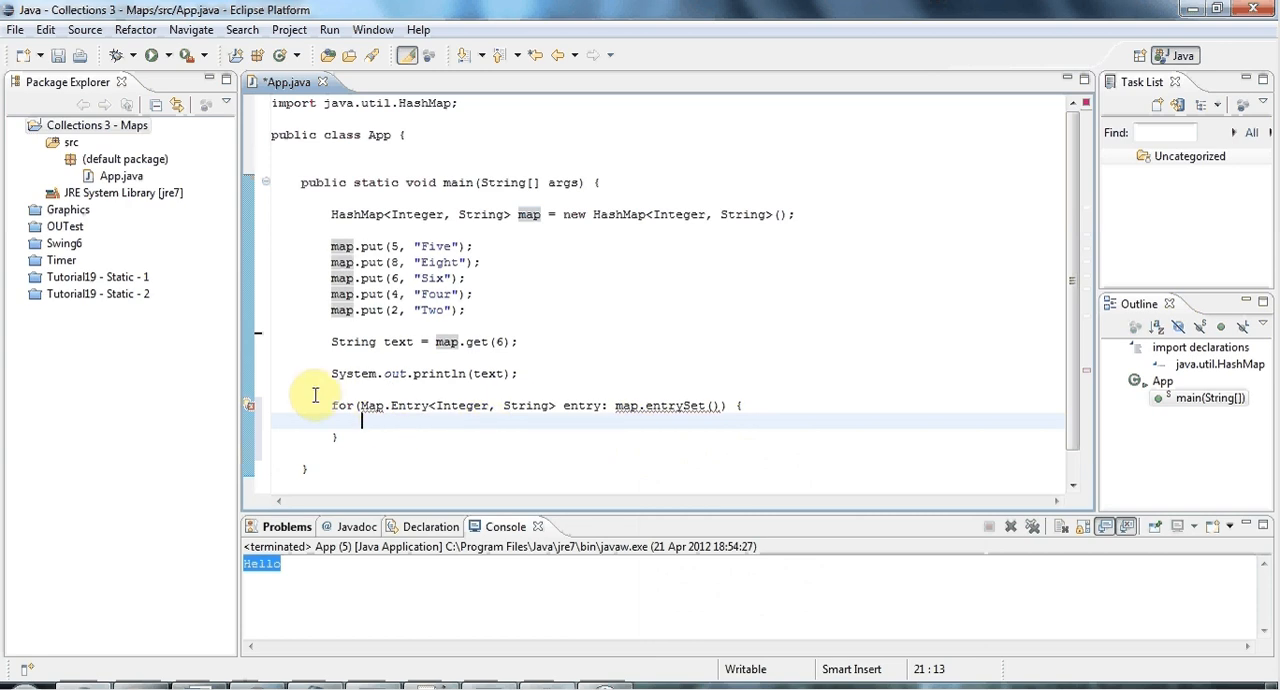
mouse_move(308, 414)
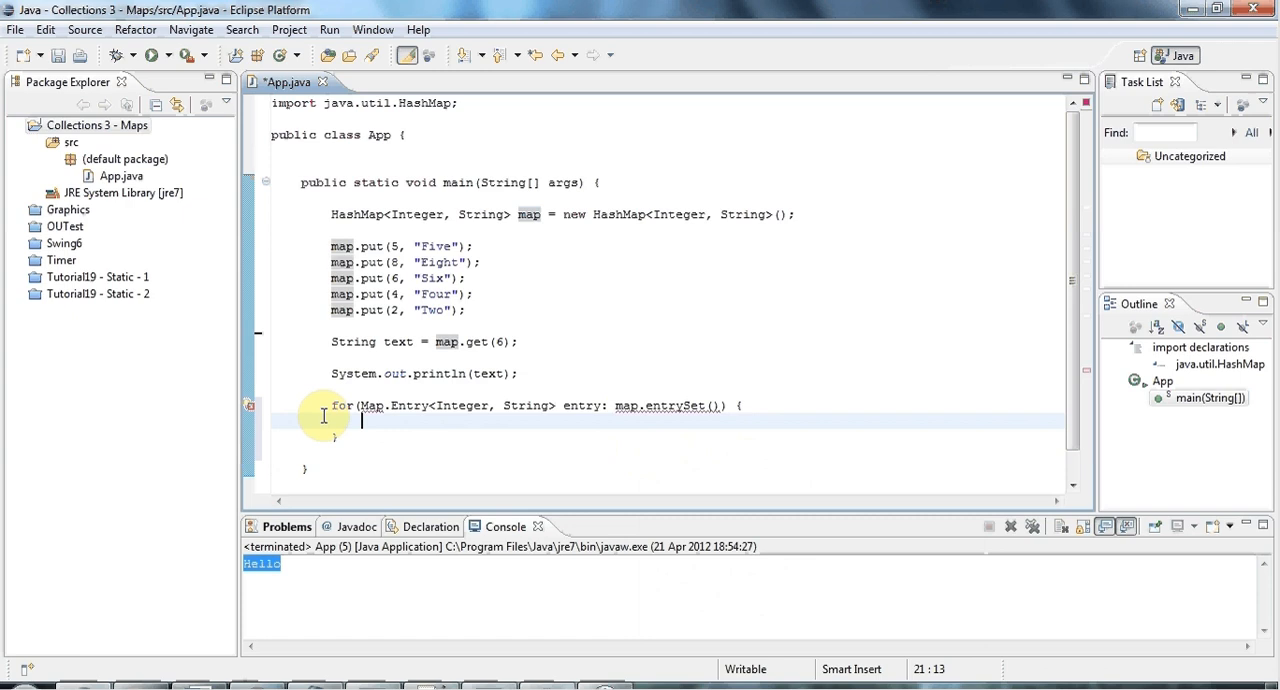
Import java.util.Map and write int key = entry.getKey(); inside the loop.
drag(360, 420, 340, 437)
text(I)
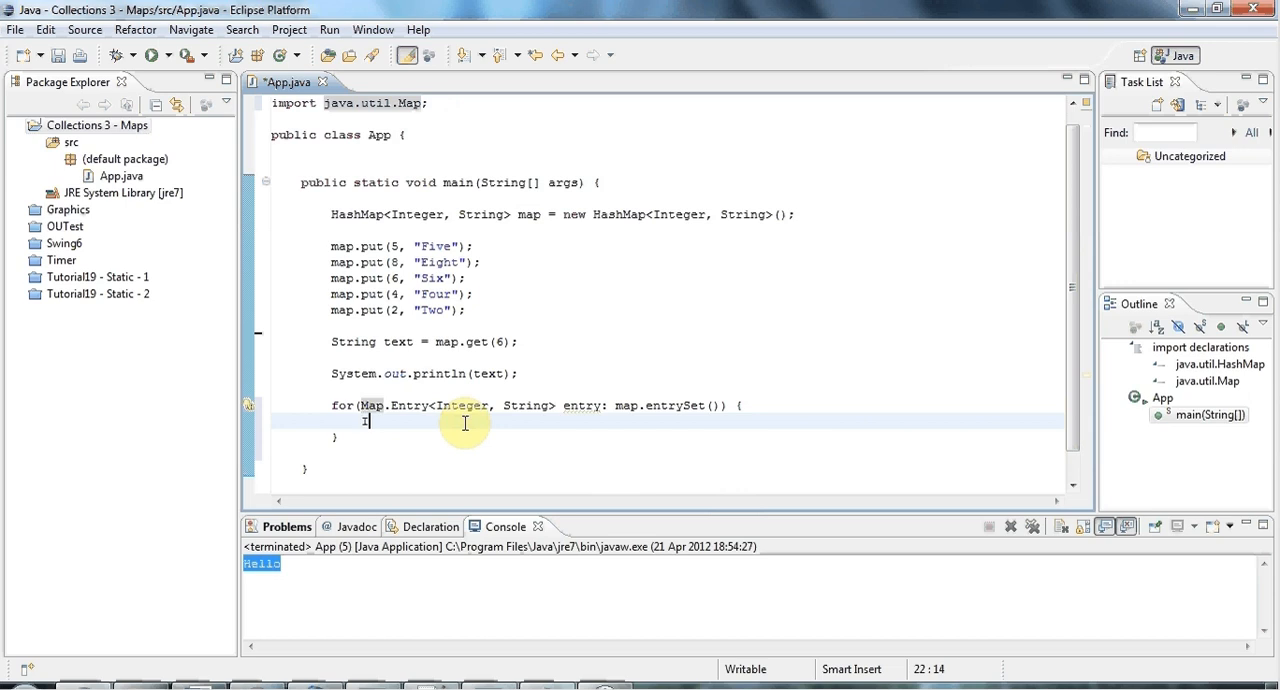
text(nt key =)
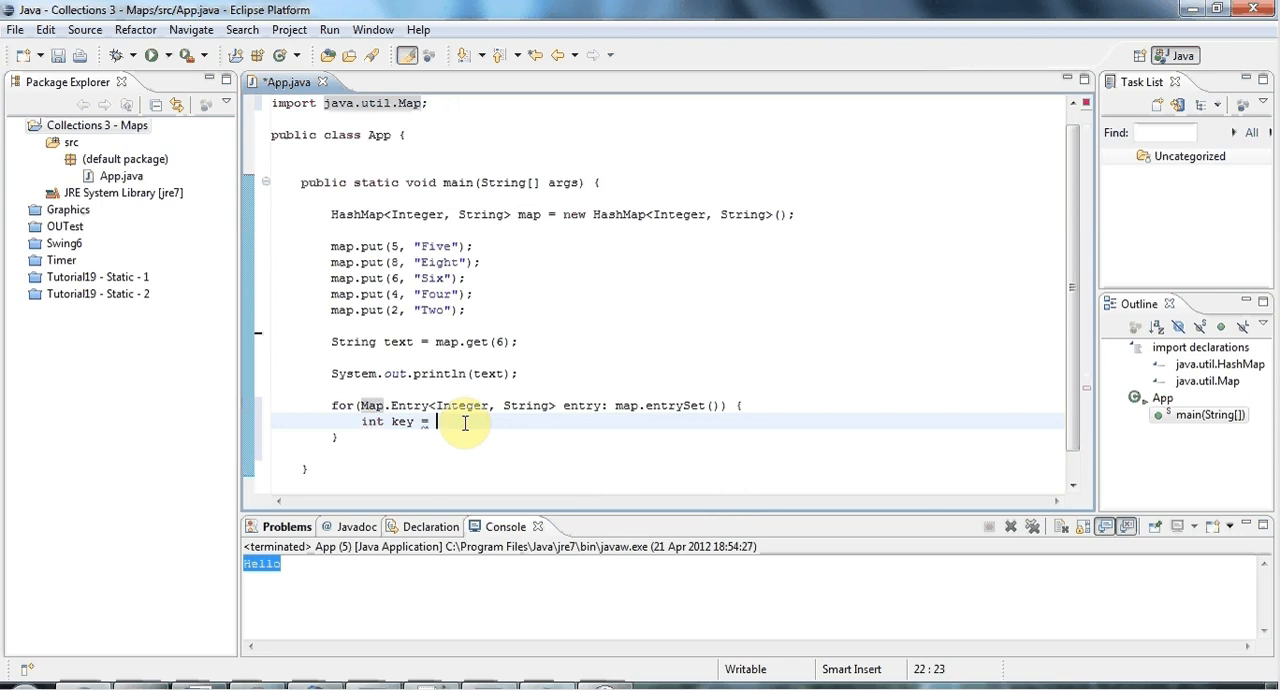
text(entry)
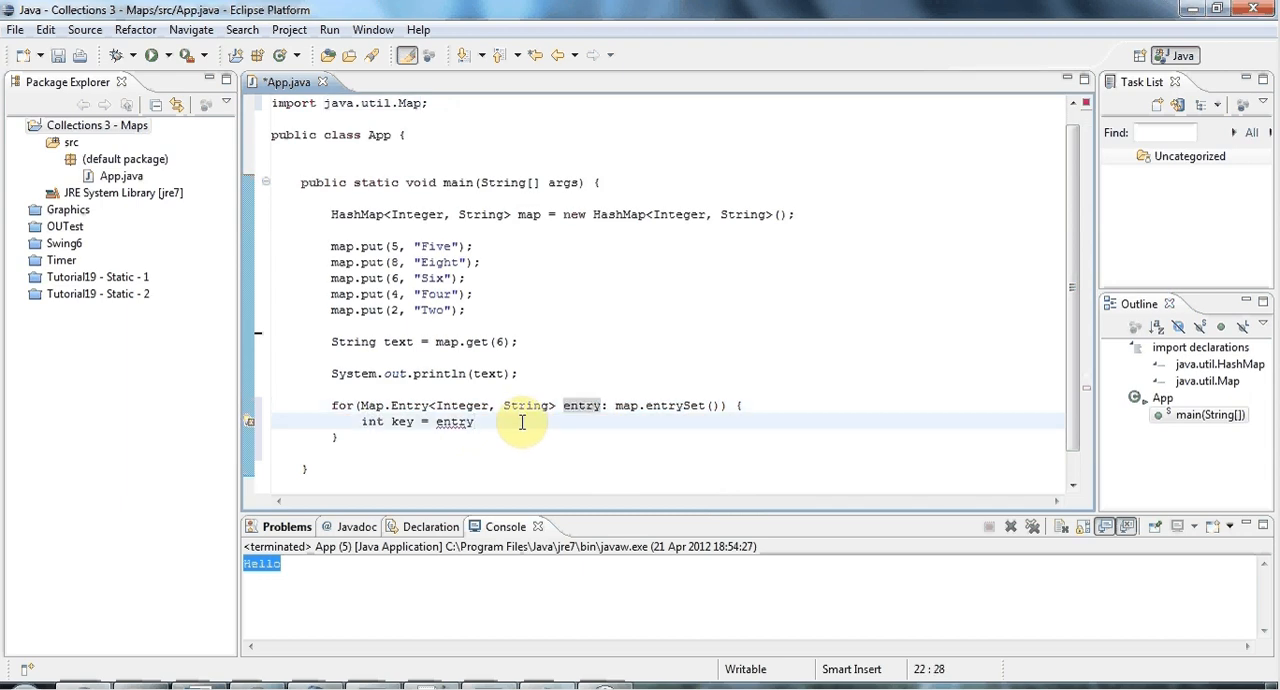
text(.getKey();)
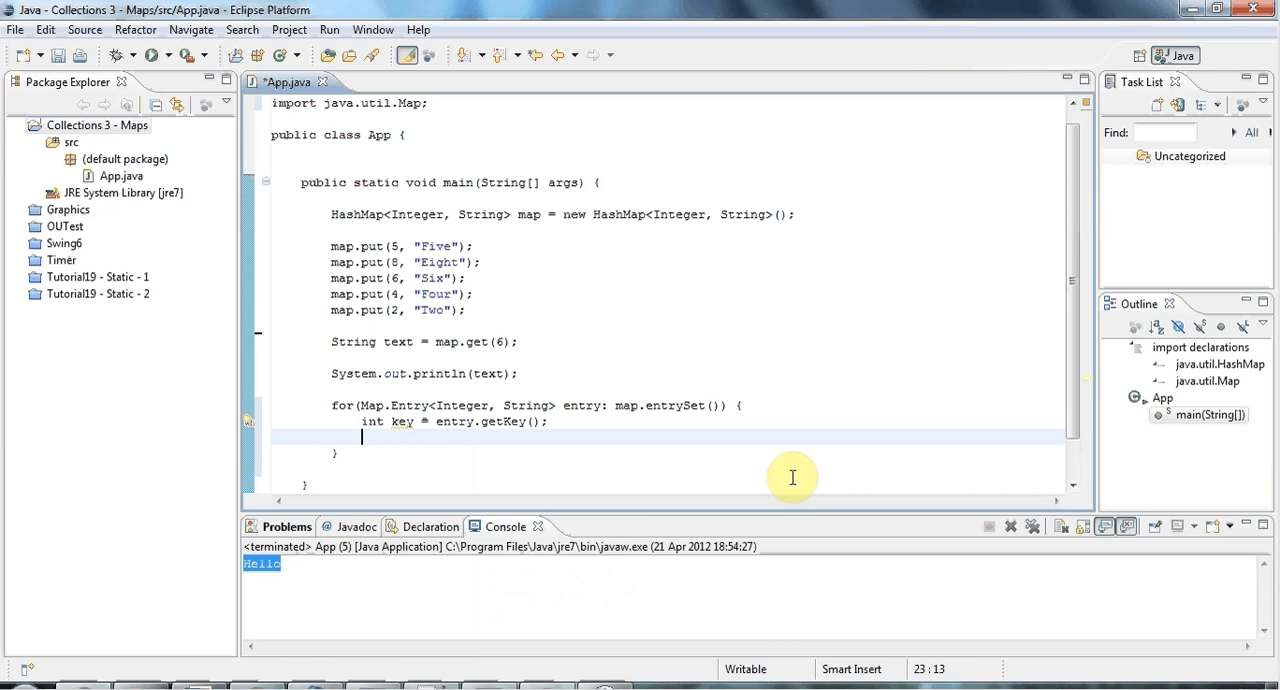
Store entry.getValue() in a String named value.
text(String valu)
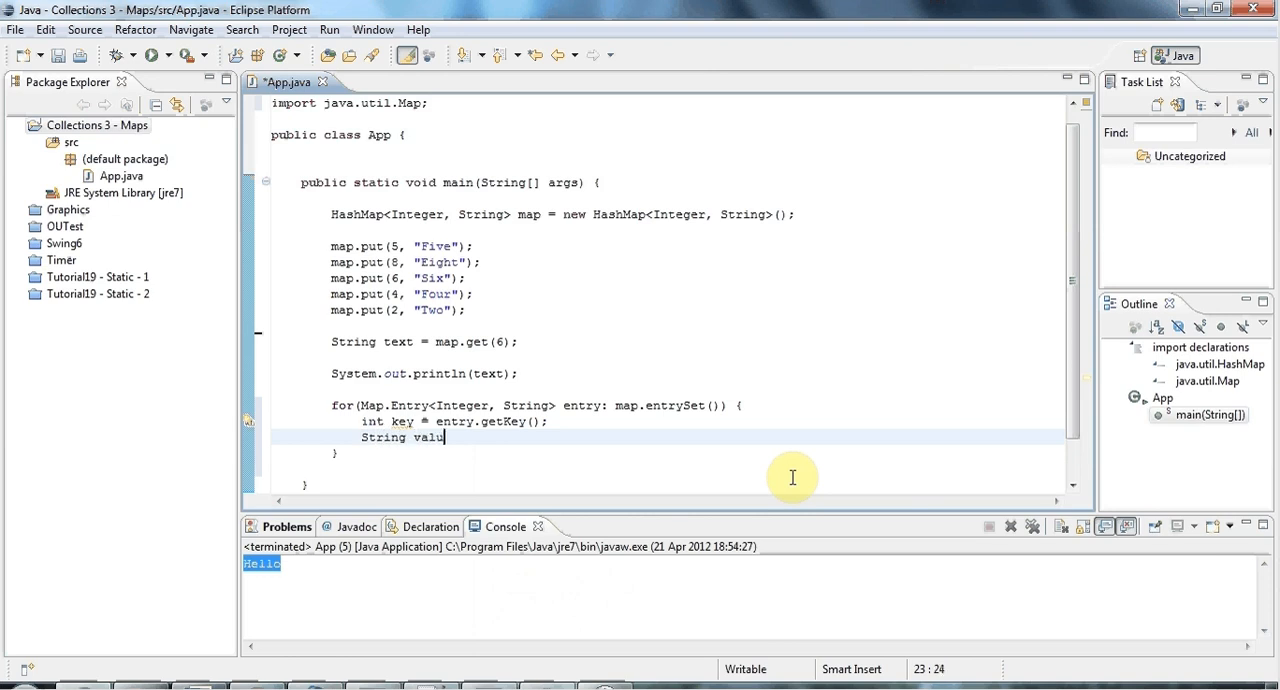
text(e =)
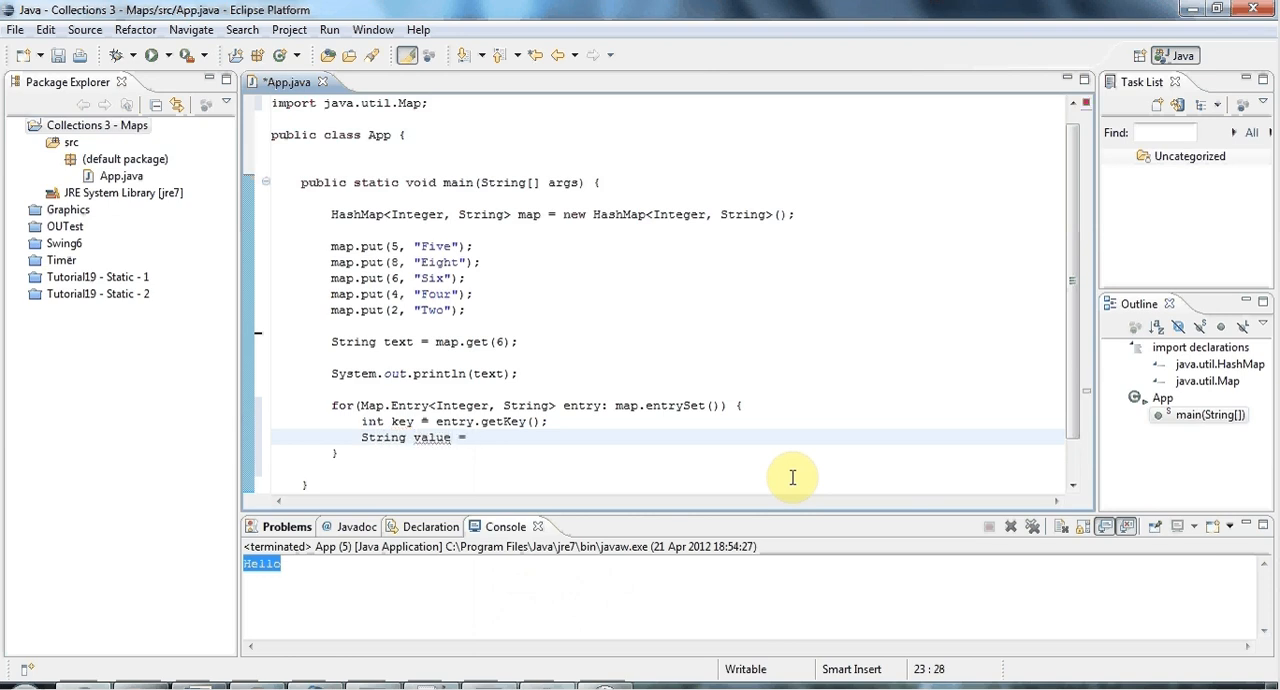
text(entry.getValue();)
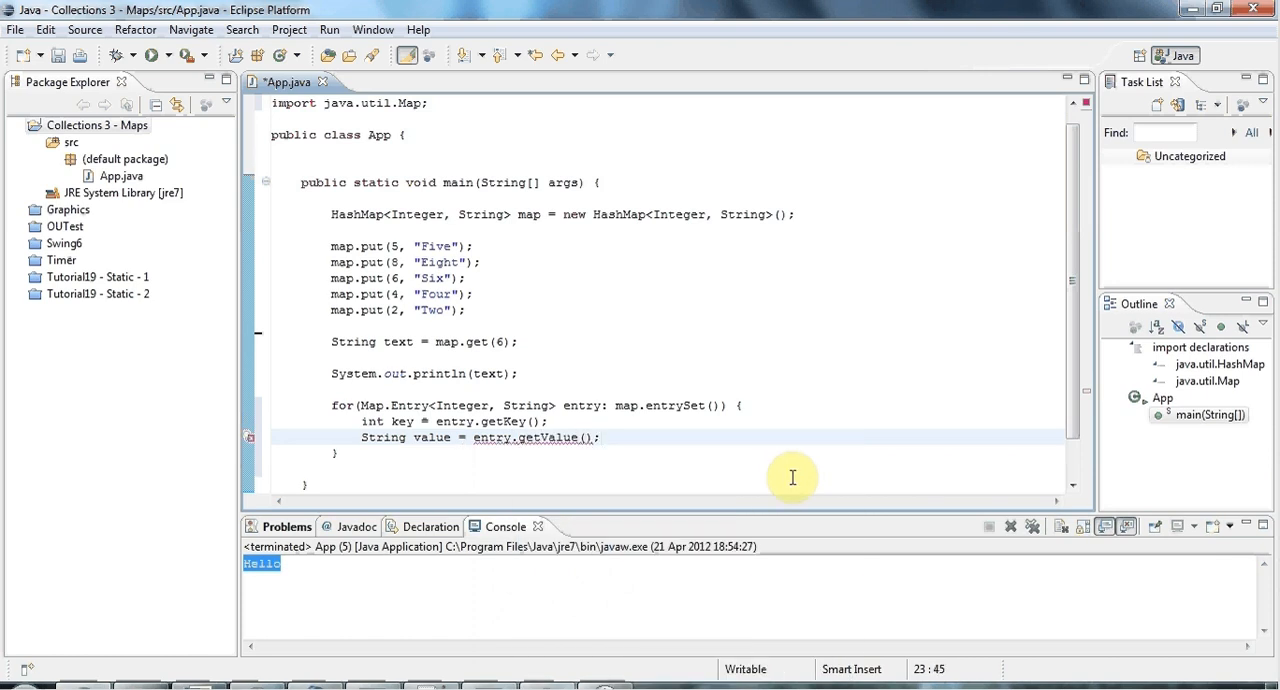
Print key + ": " + value with System.out.println.
text(sys)
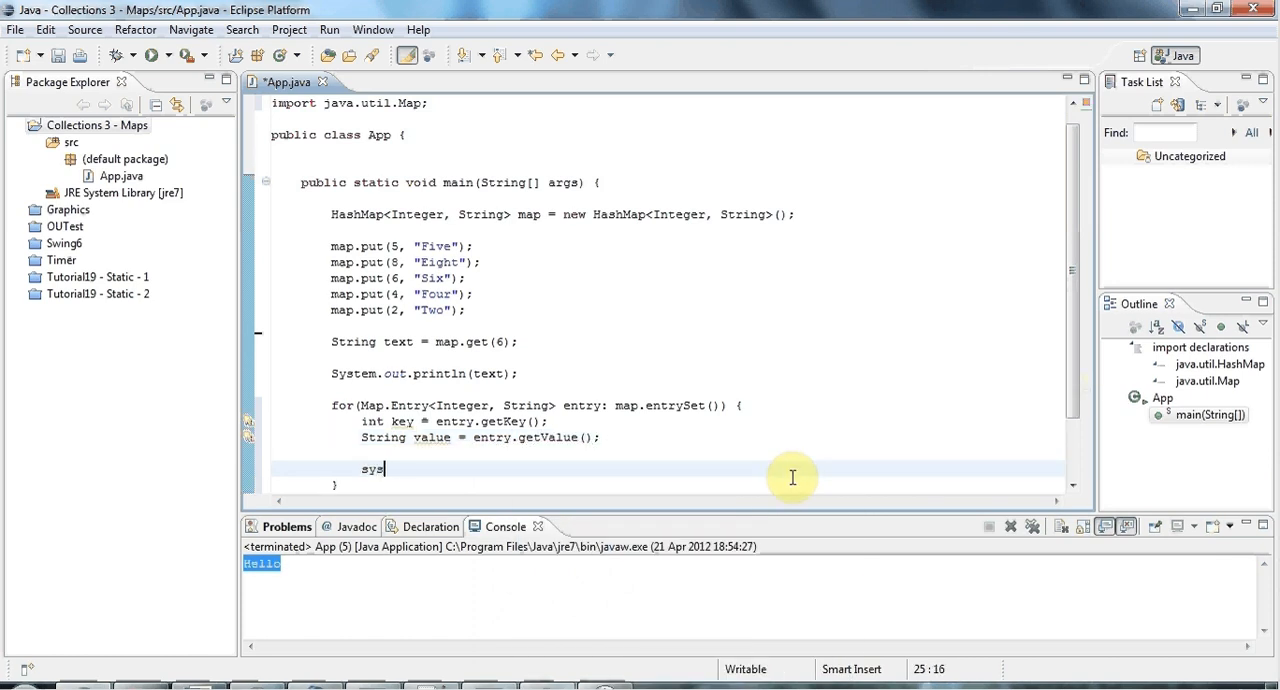
text(System.out.println();)
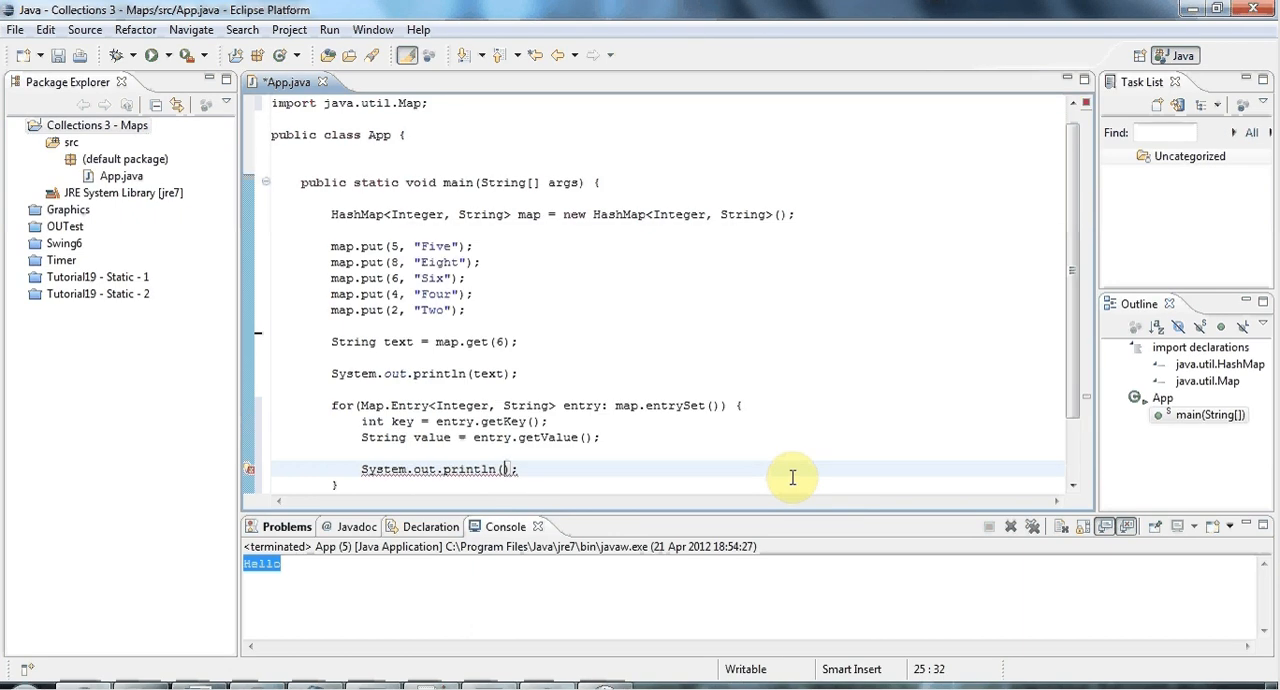
text(")
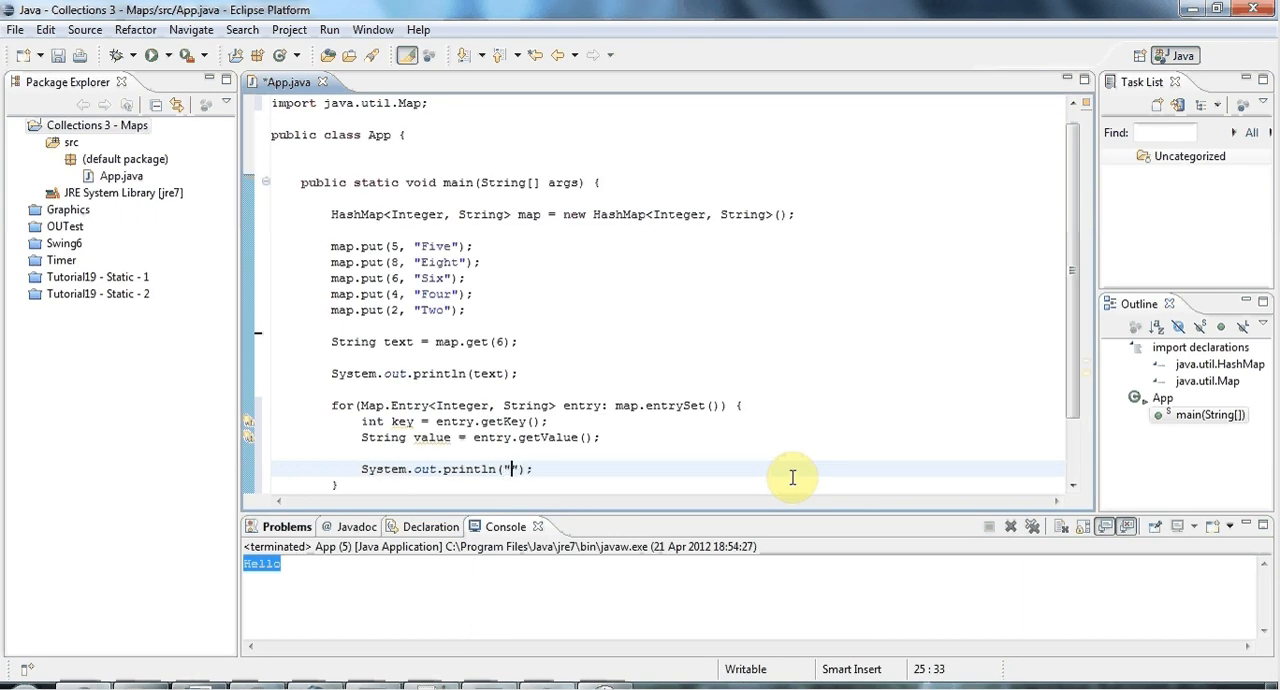
text(key)
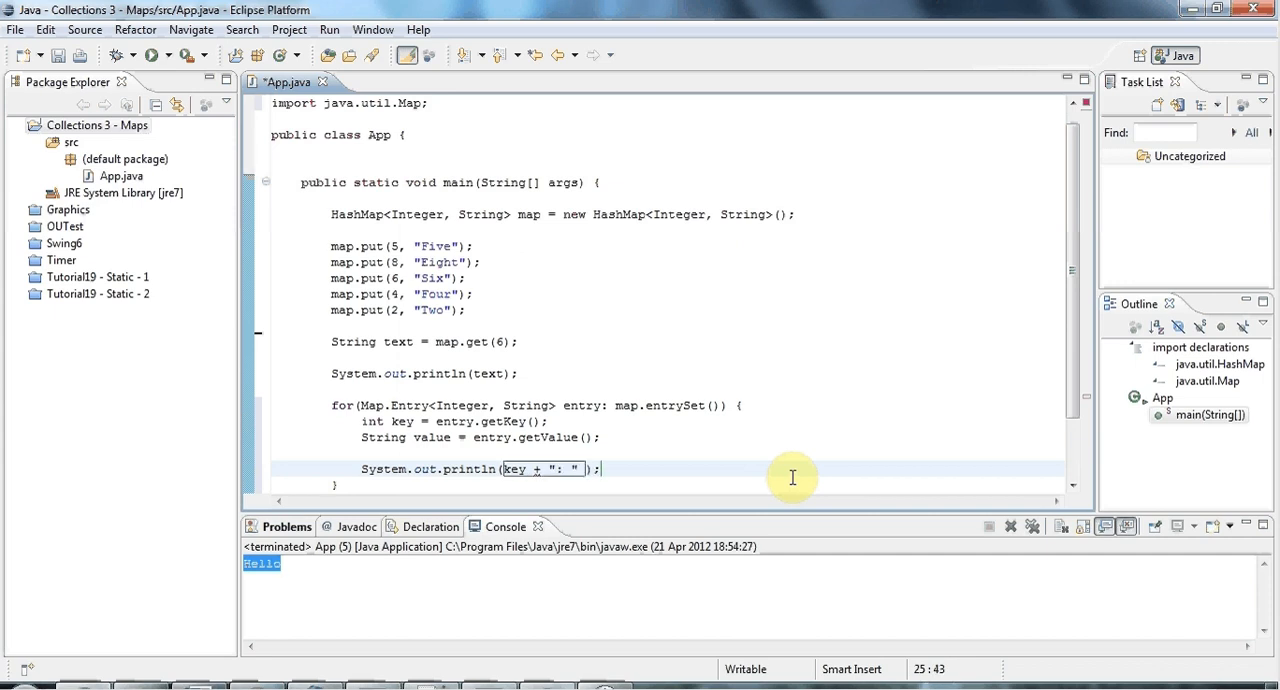
text(+ value)
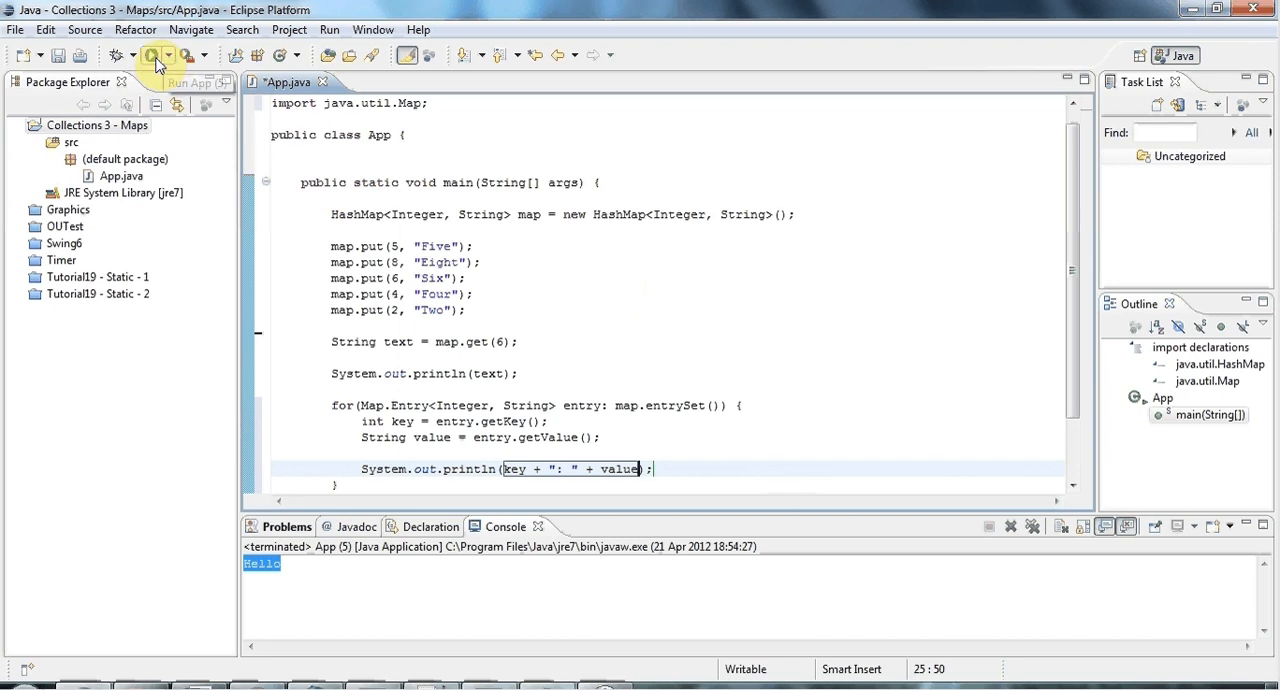
Run App.java and check the output: Six, then 2: Two, 4: Four, 5: Five, 6: Six, 8: Eight.
click(150, 55)
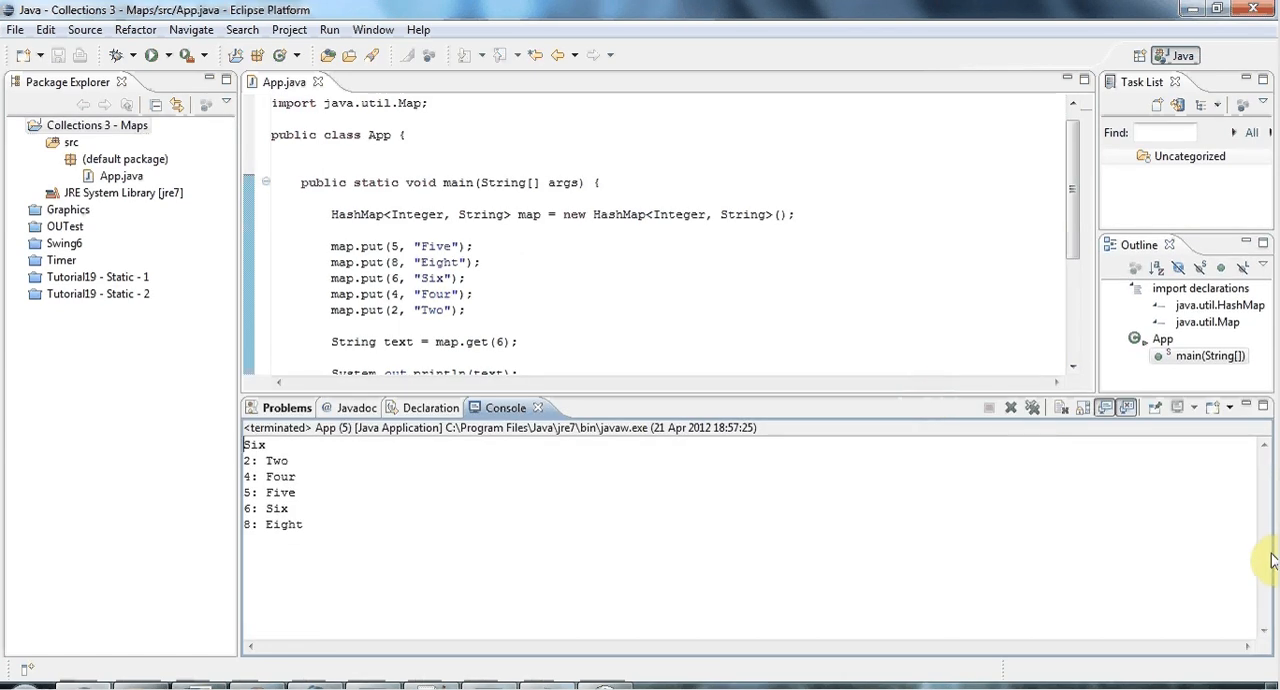
double_click(254, 444)
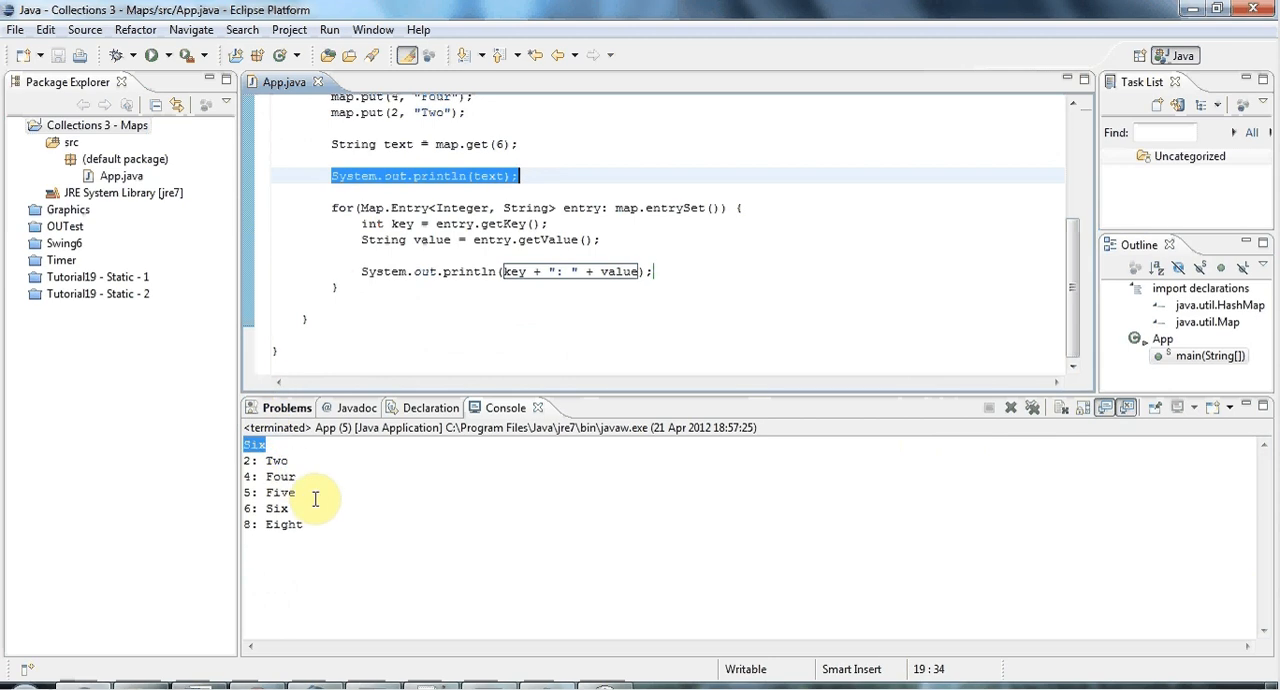
mouse_move(1018, 287)
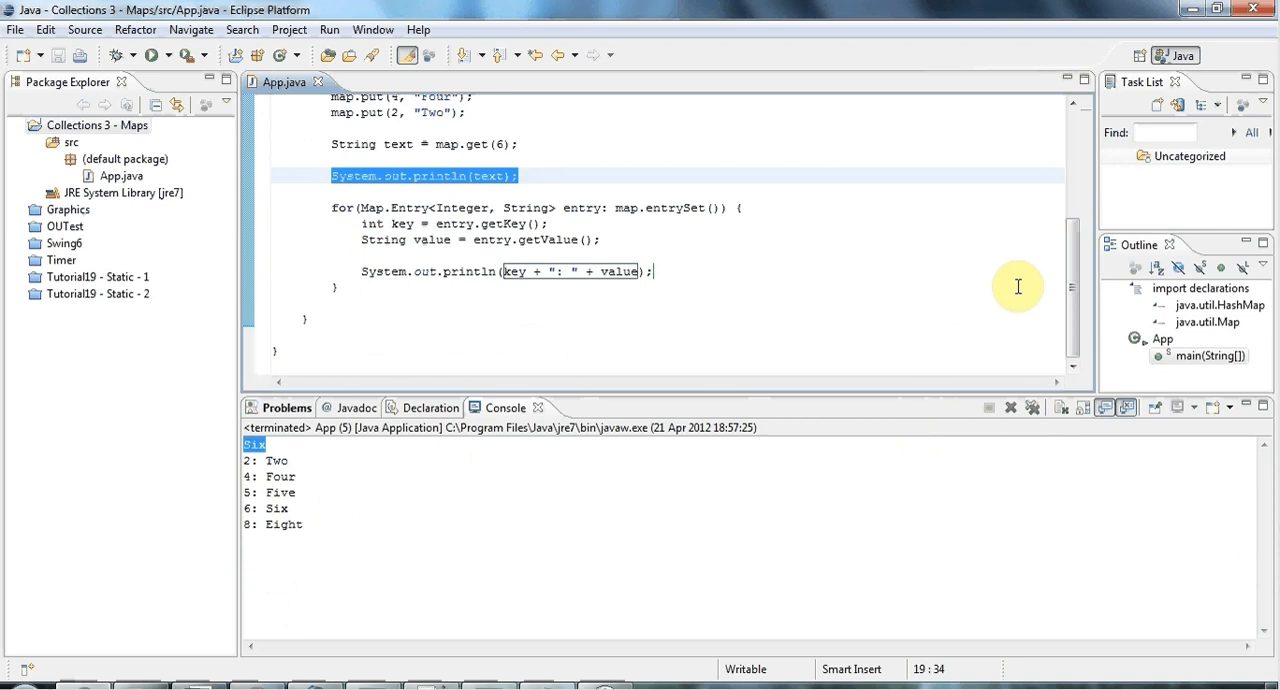
mouse_move(855, 398)
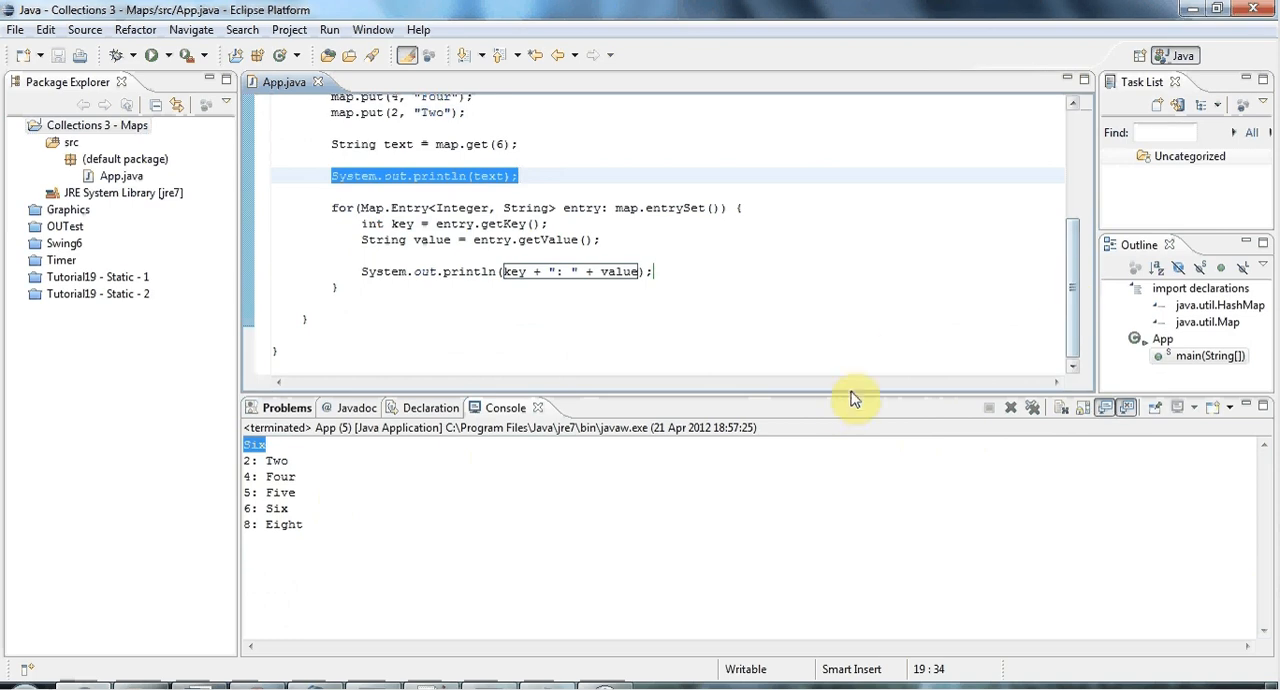
mouse_move(836, 404)
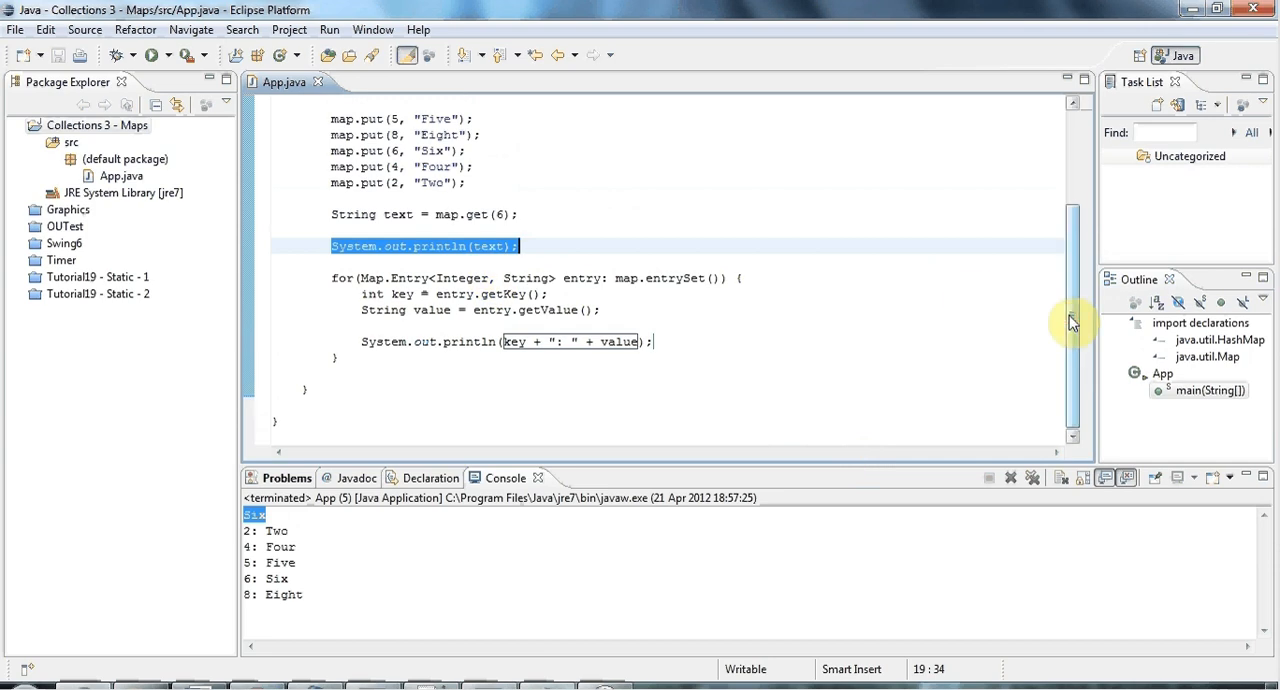
Rerun App and highlight the key–value output lines (2, 4, 5, 6, 8) in the Console.
scroll(up, 3)
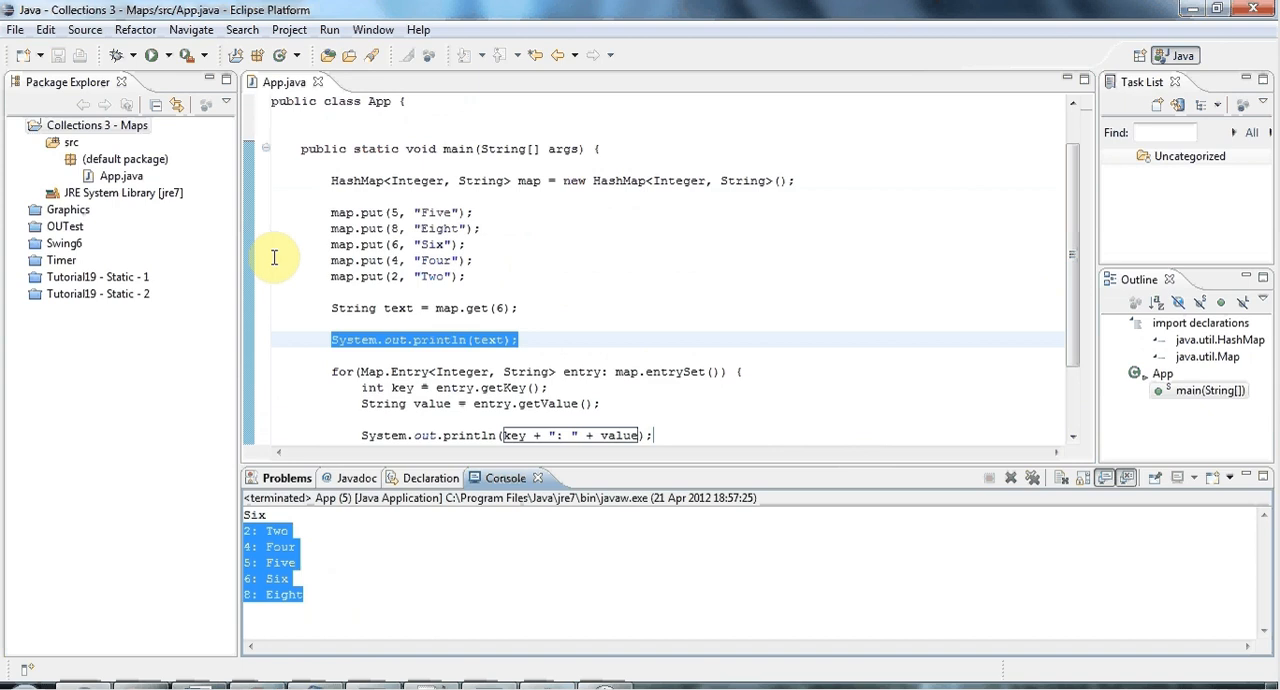
click(150, 55)
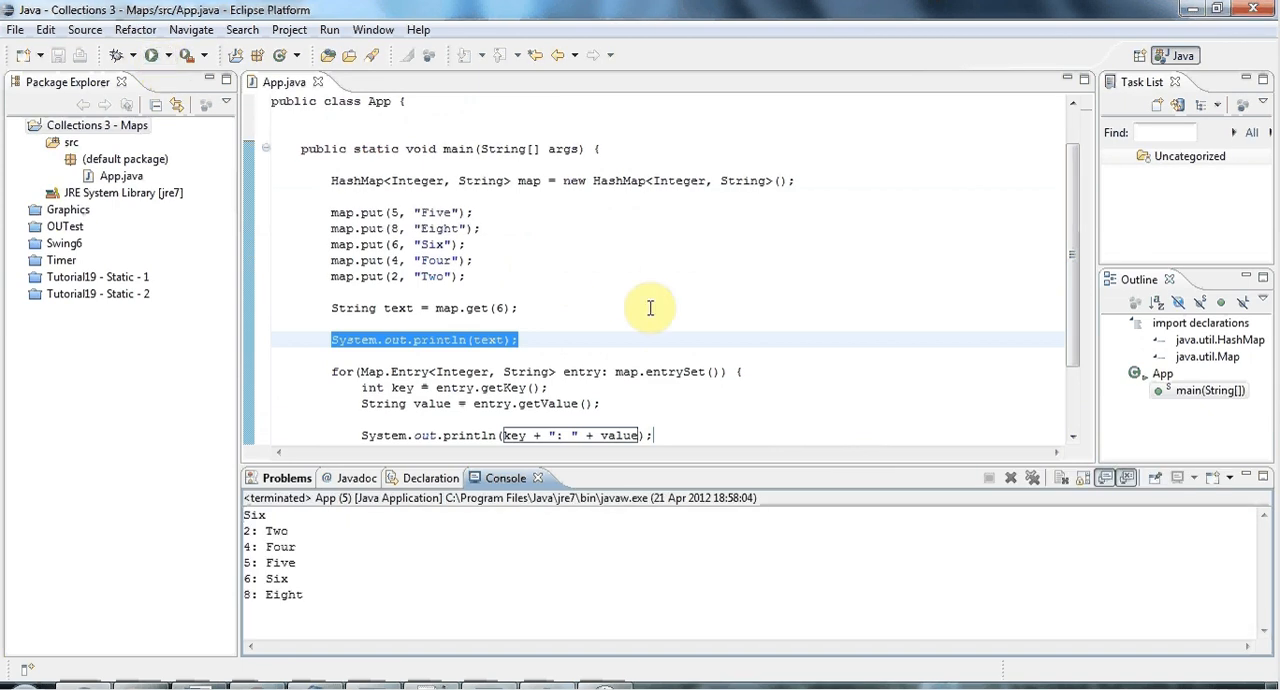
mouse_move(1072, 313)
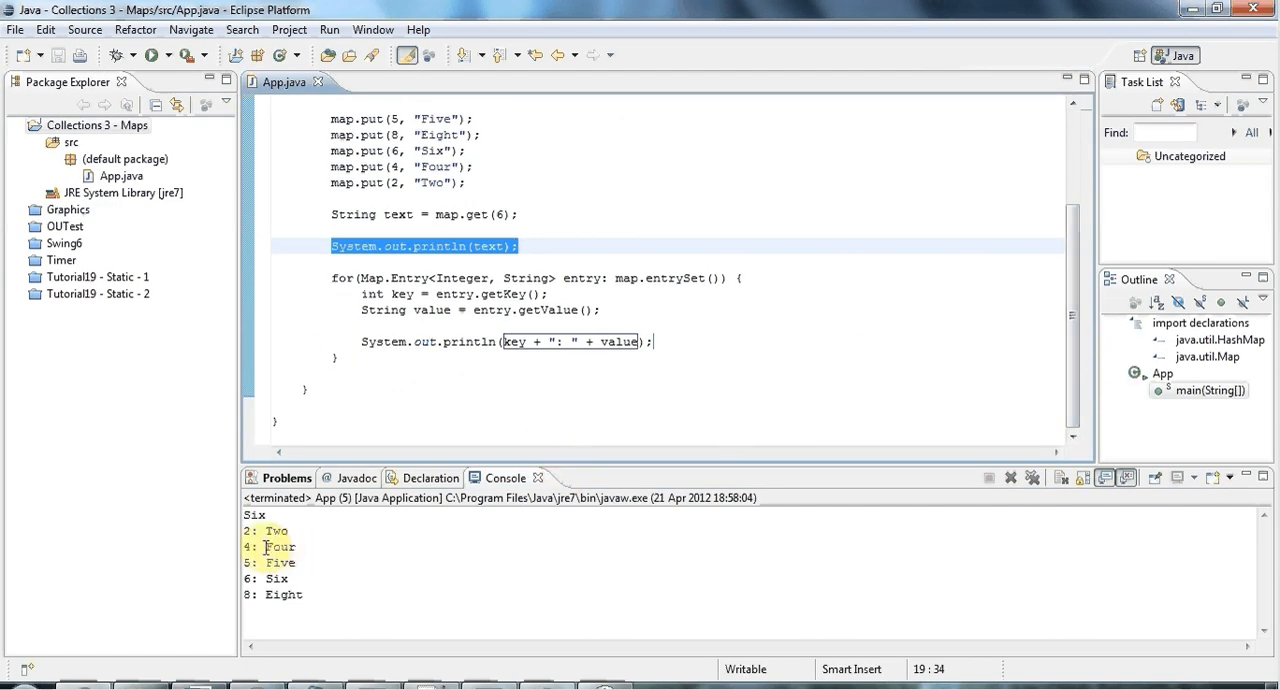
drag(265, 530, 303, 594)
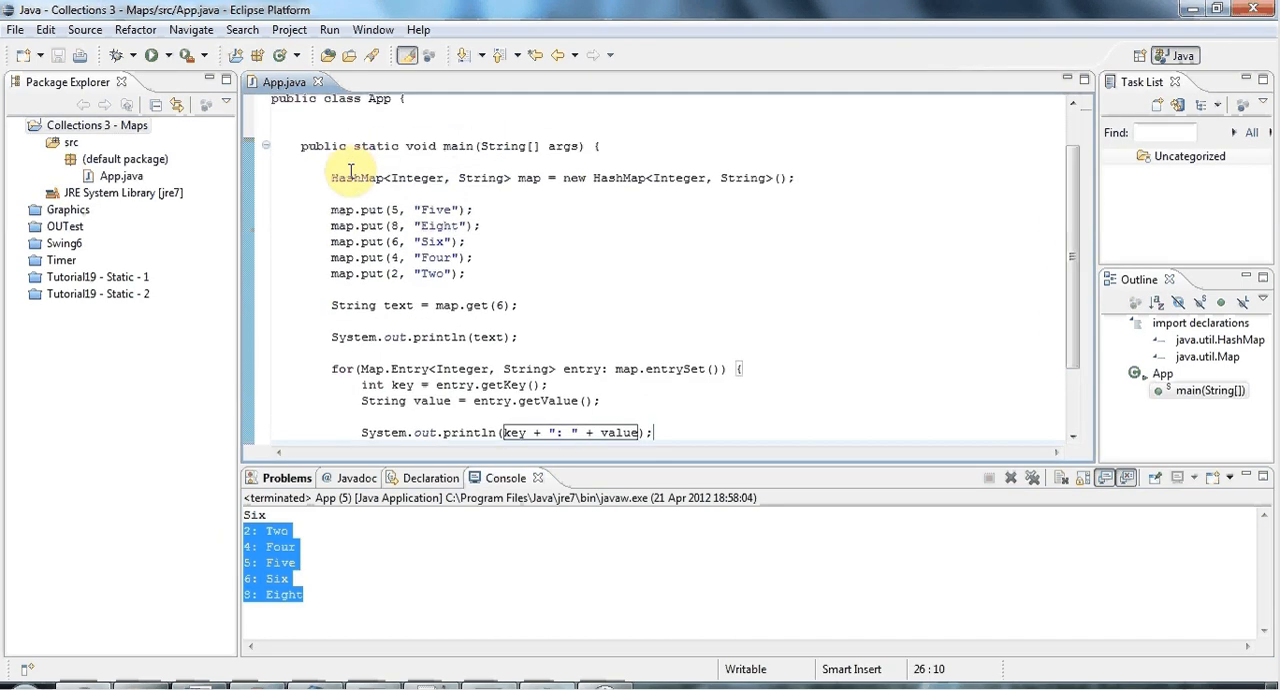
Select HashMap in the declaration, maximize the App.java editor, and place the cursor in the first print.
double_click(356, 177)
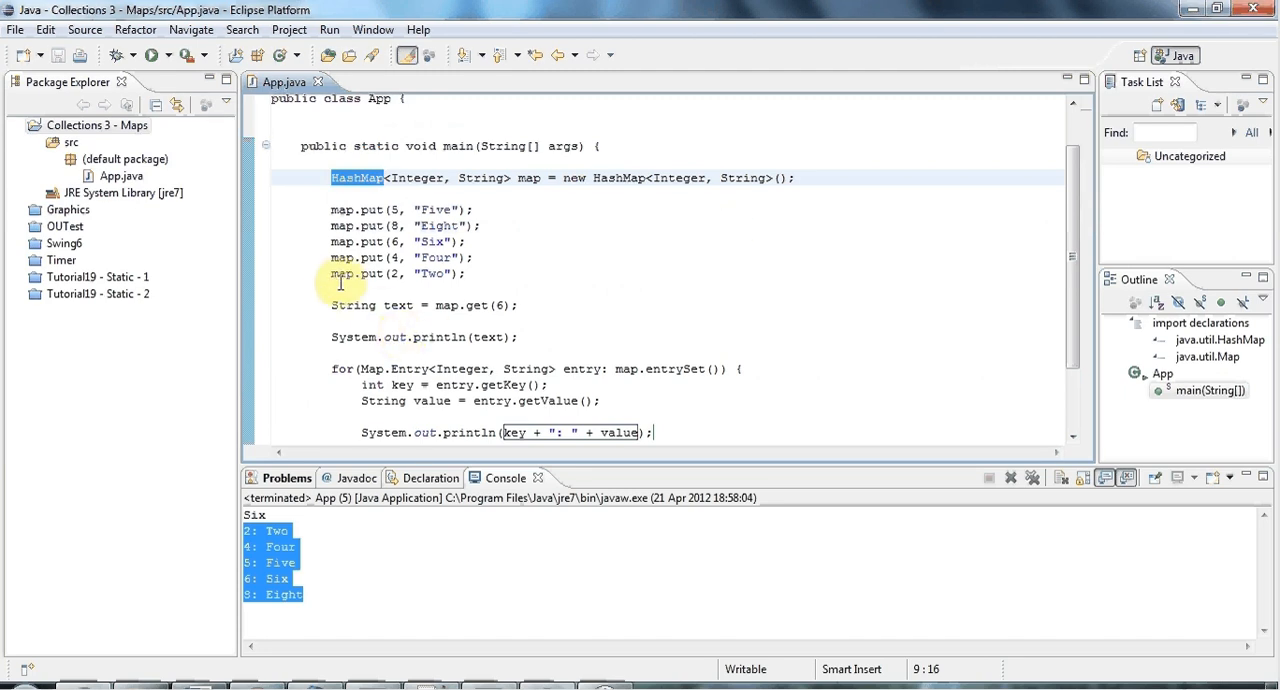
click(334, 289)
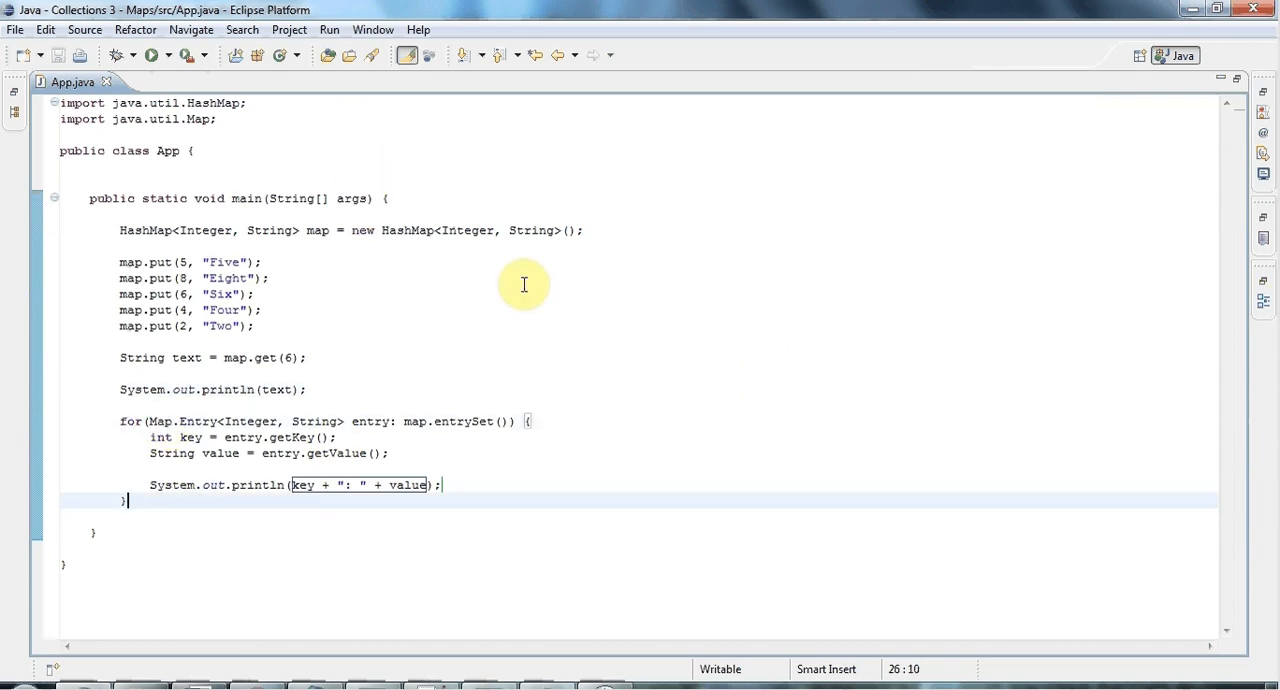
click(225, 389)
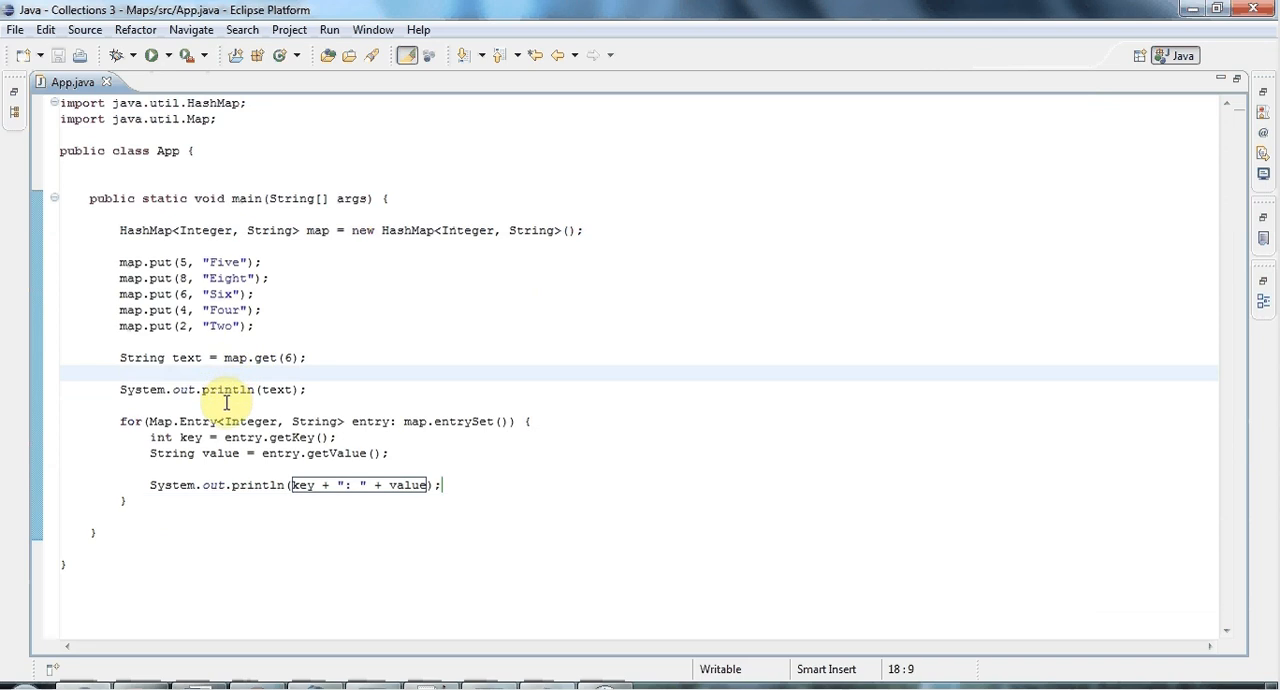